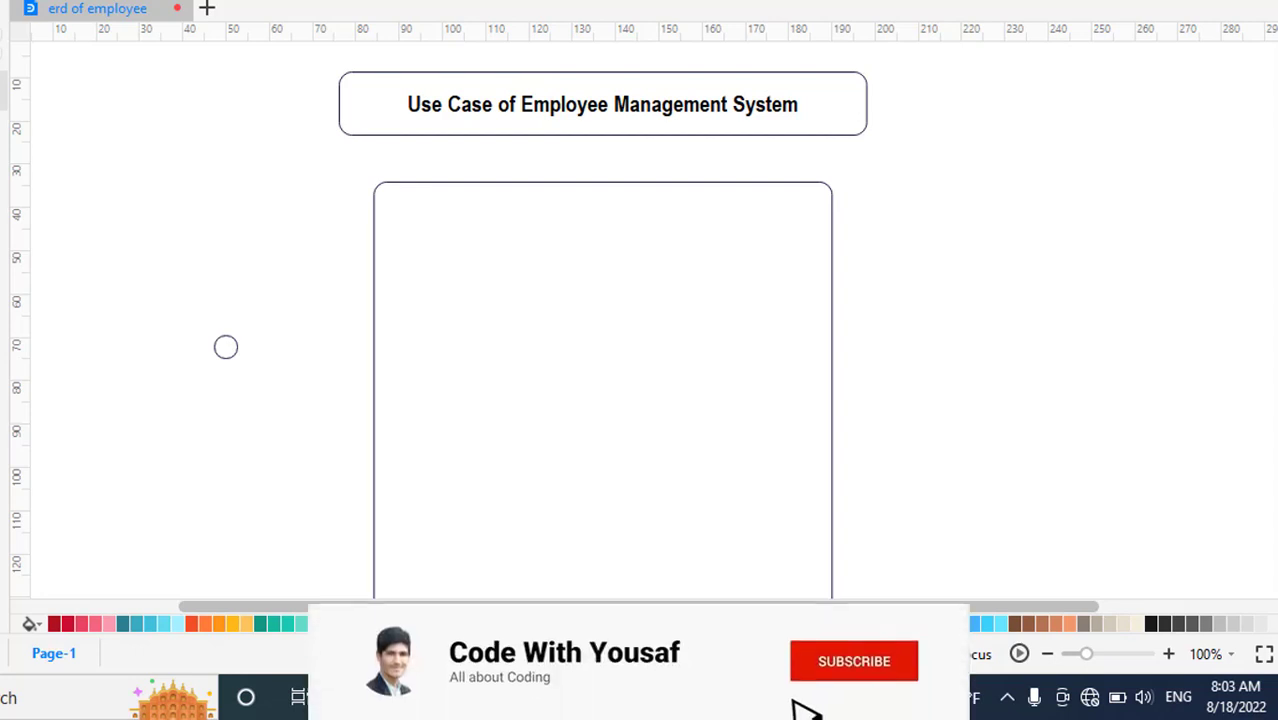
- Drop the UML Actor shape onto the canvas left of the boundary rectangle
left_click(853, 661)
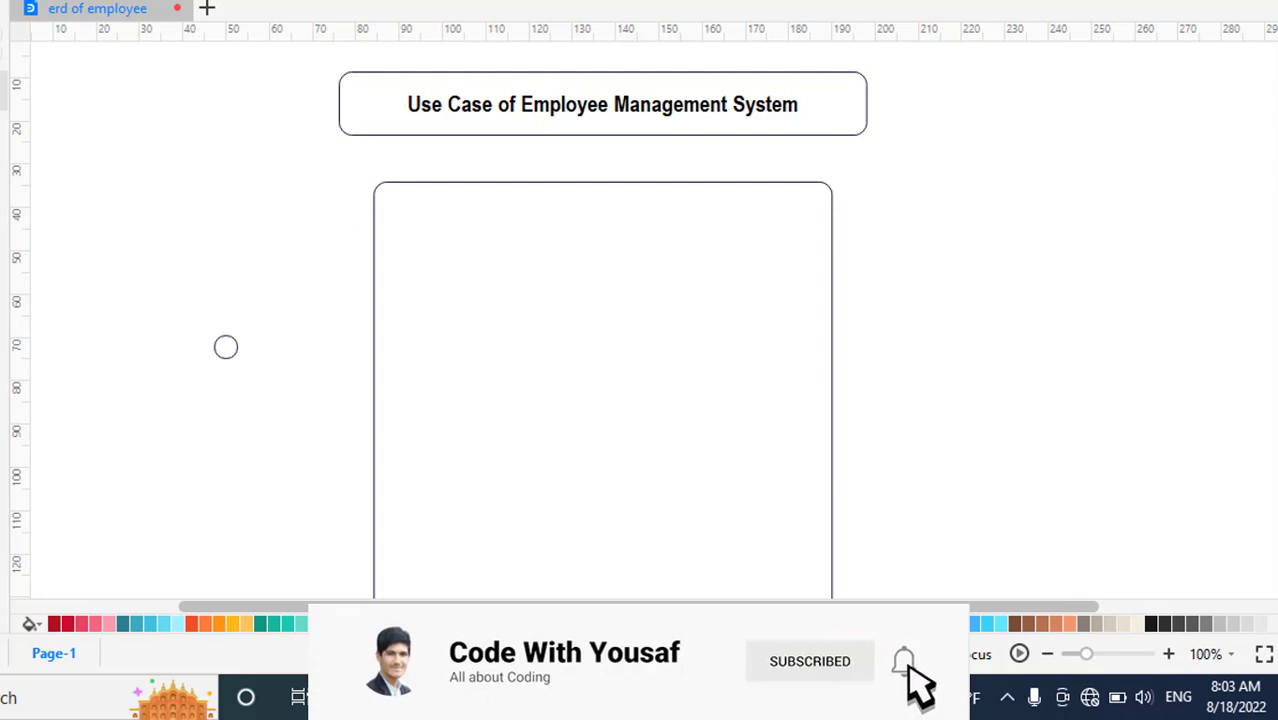
scroll("down", 3)
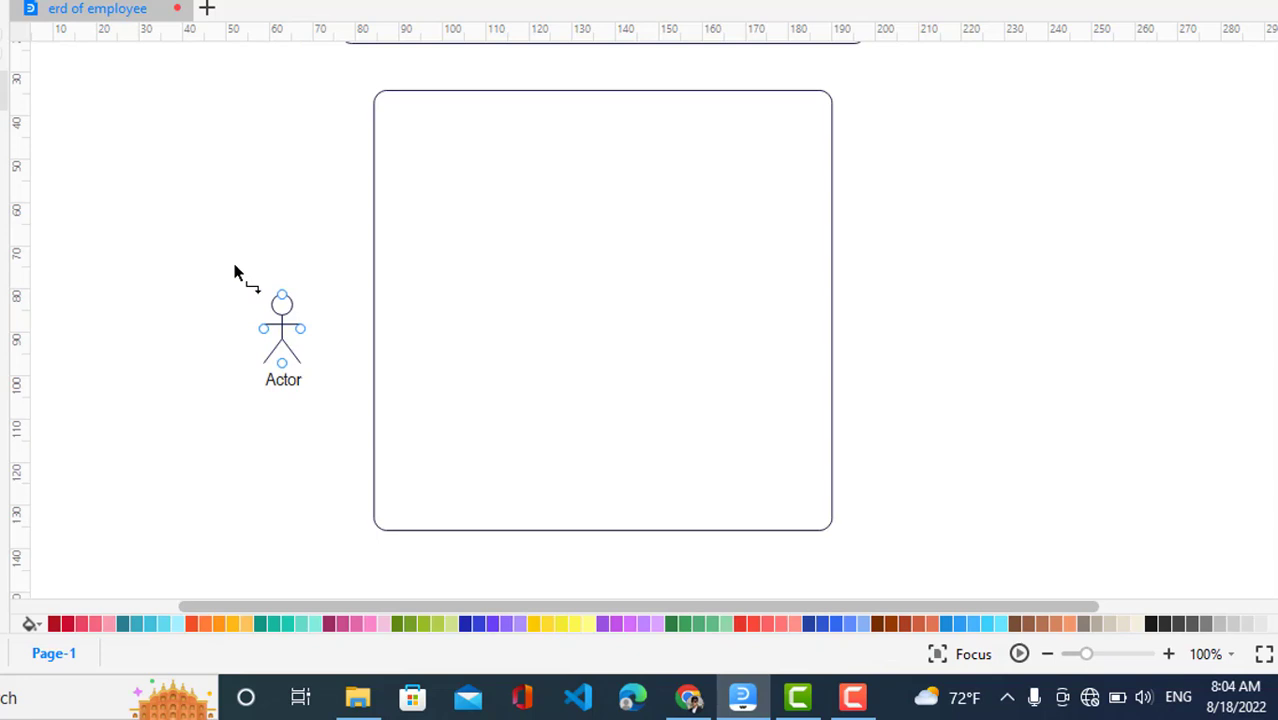
- Move the left actor up beside the boundary and label it Admin
left_click_drag(283, 330, 280, 240)
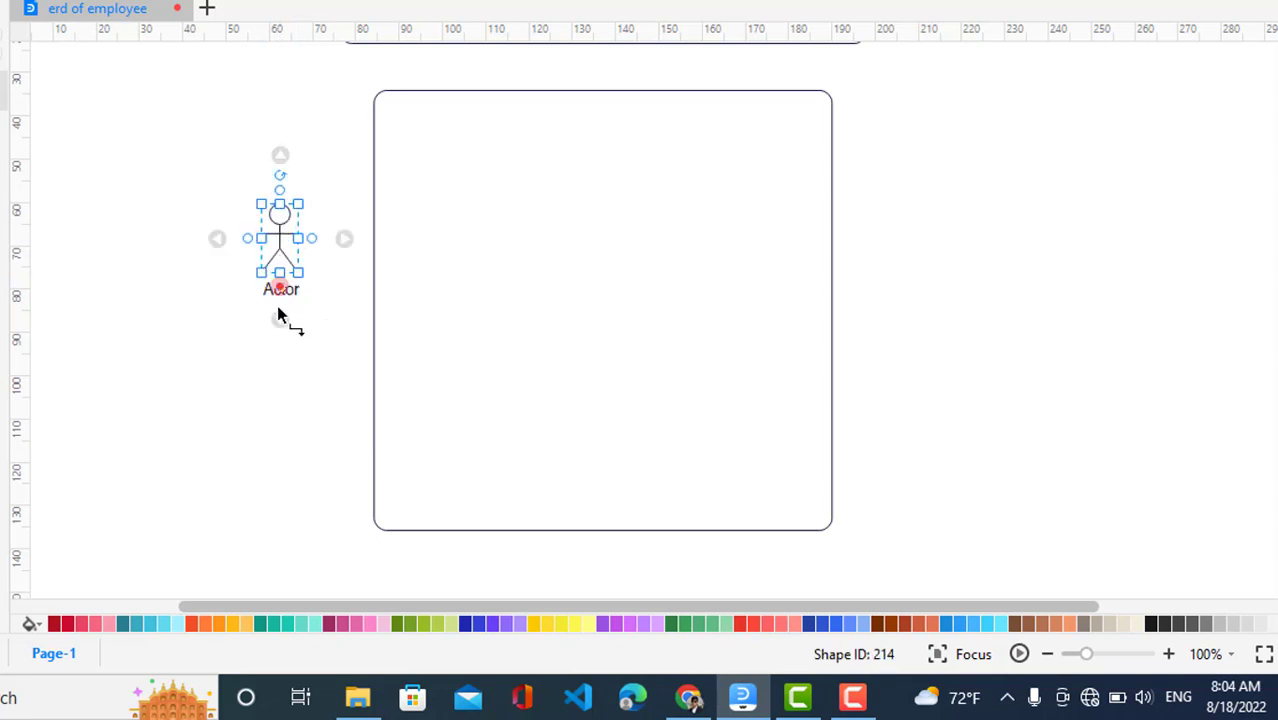
mouse_move(308, 288)
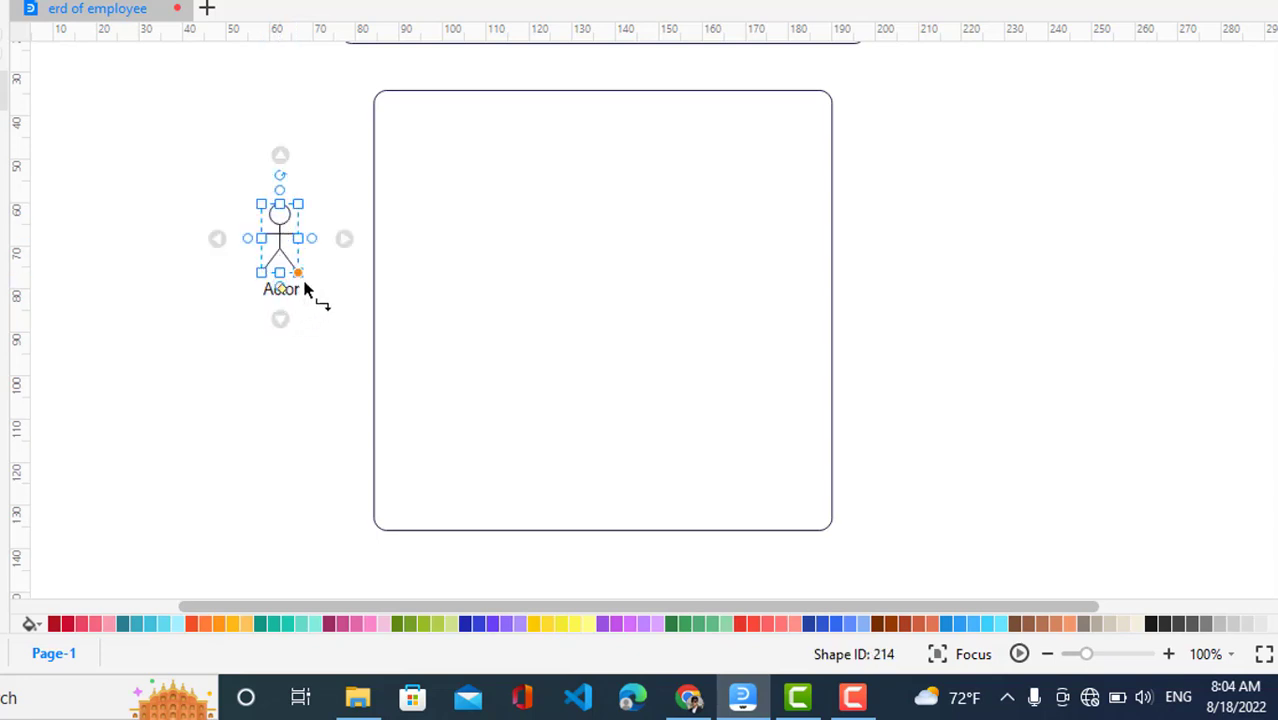
double_click(281, 289)
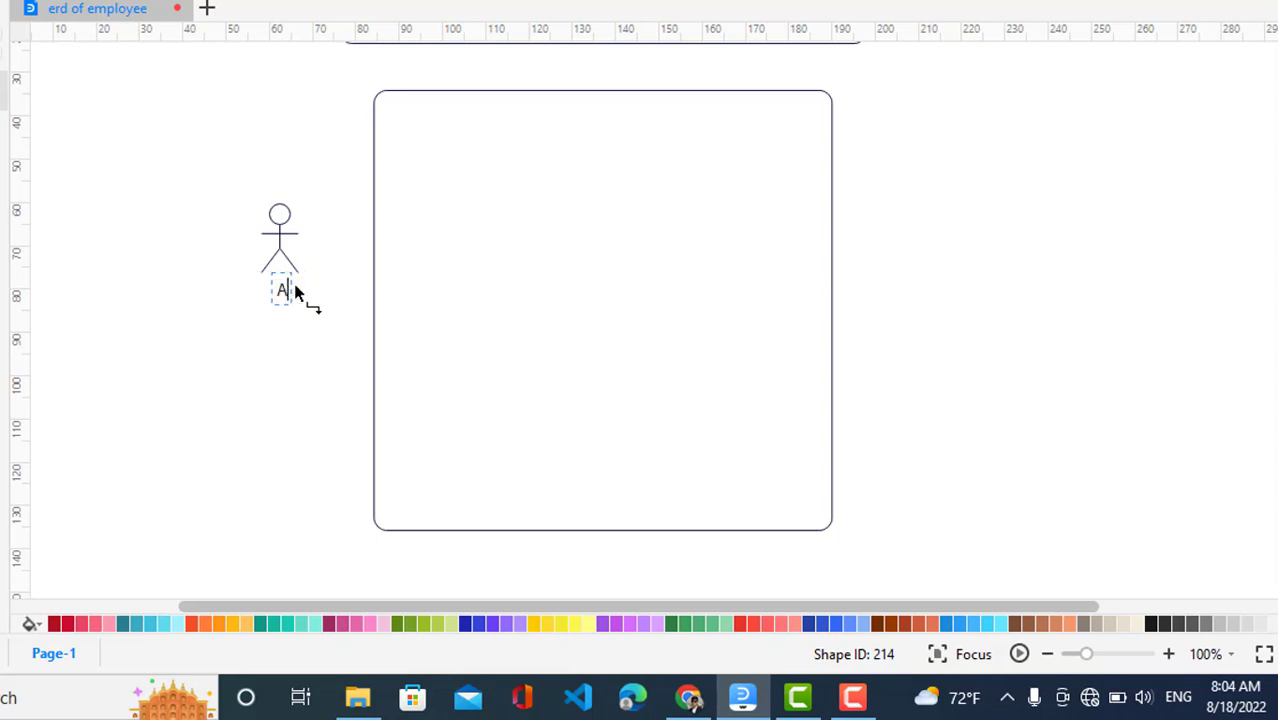
type("dmin")
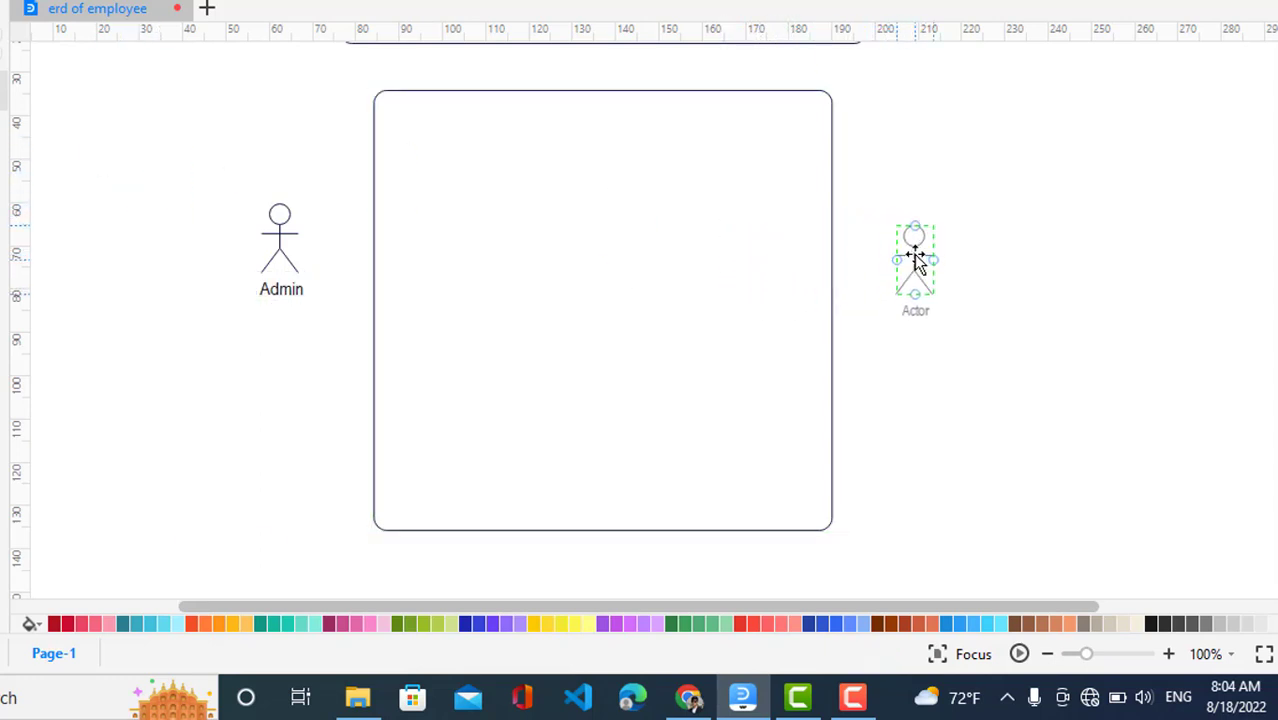
- Label the second actor on the right of the boundary Employee
double_click(915, 310)
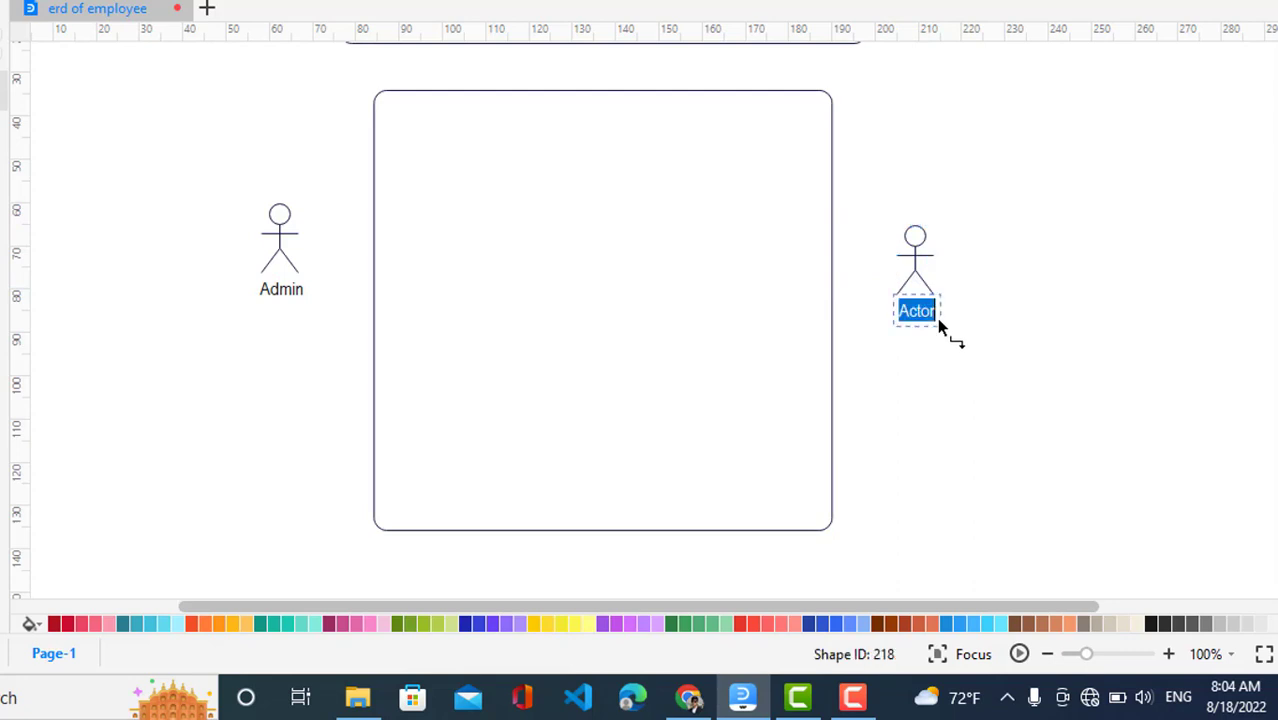
type("Employee")
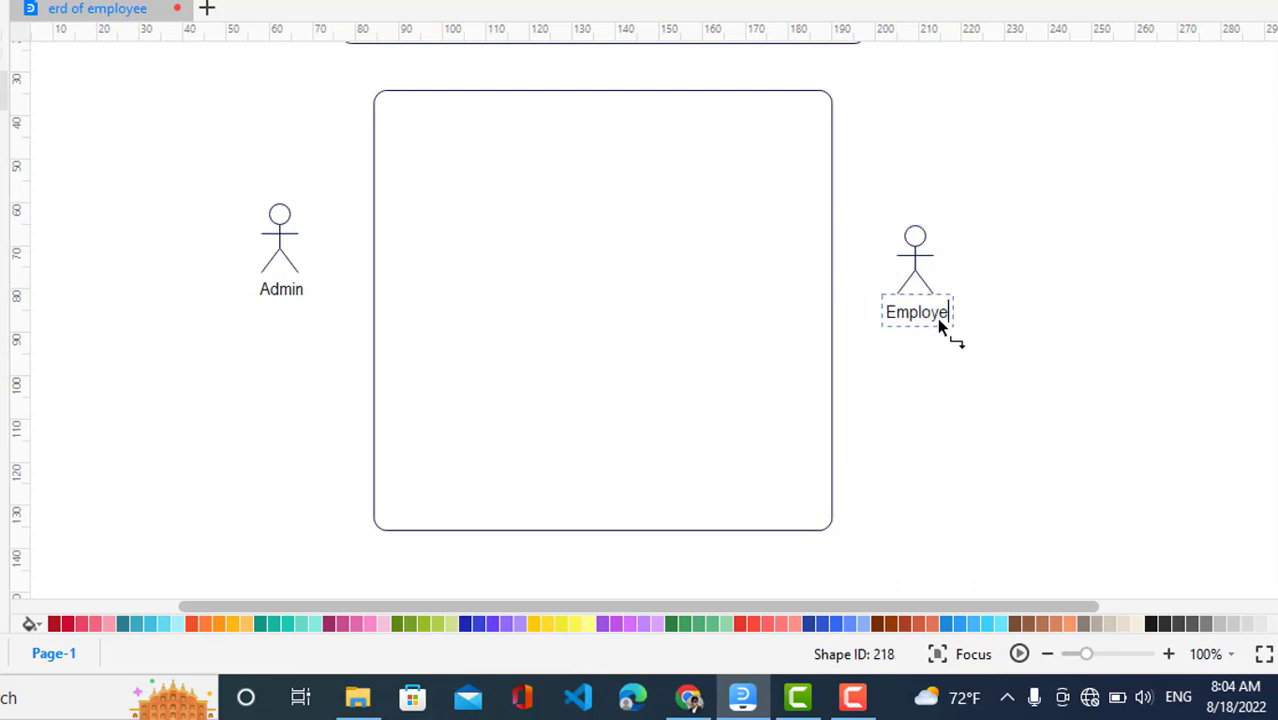
left_click(915, 265)
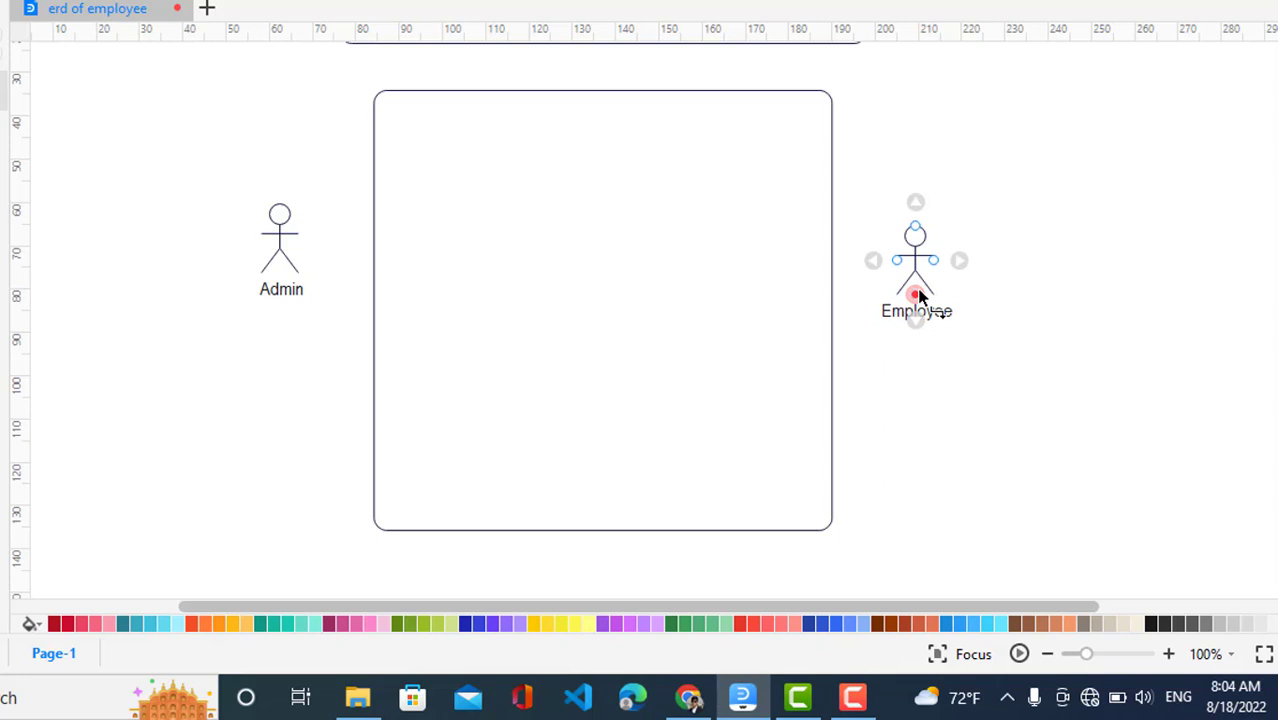
left_click(915, 260)
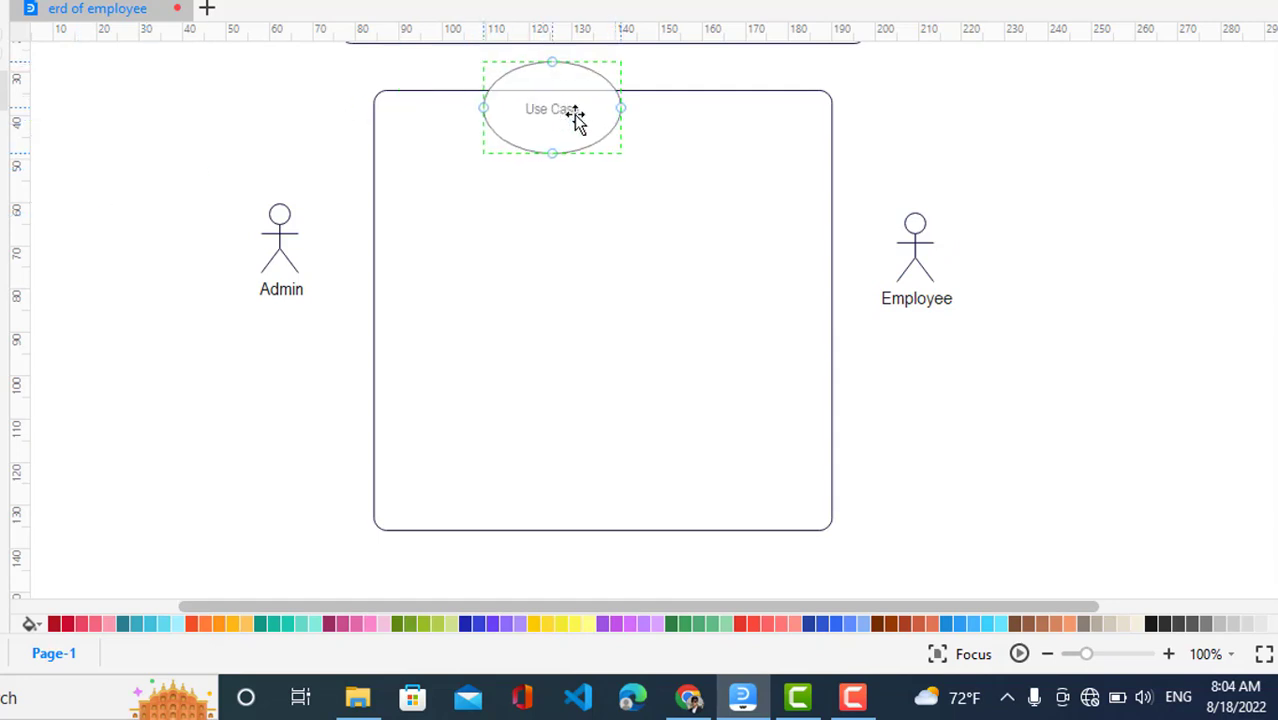
- Shrink the use case at the boundary top and label it 'Log in/out'
left_click_drag(551, 108, 569, 126)
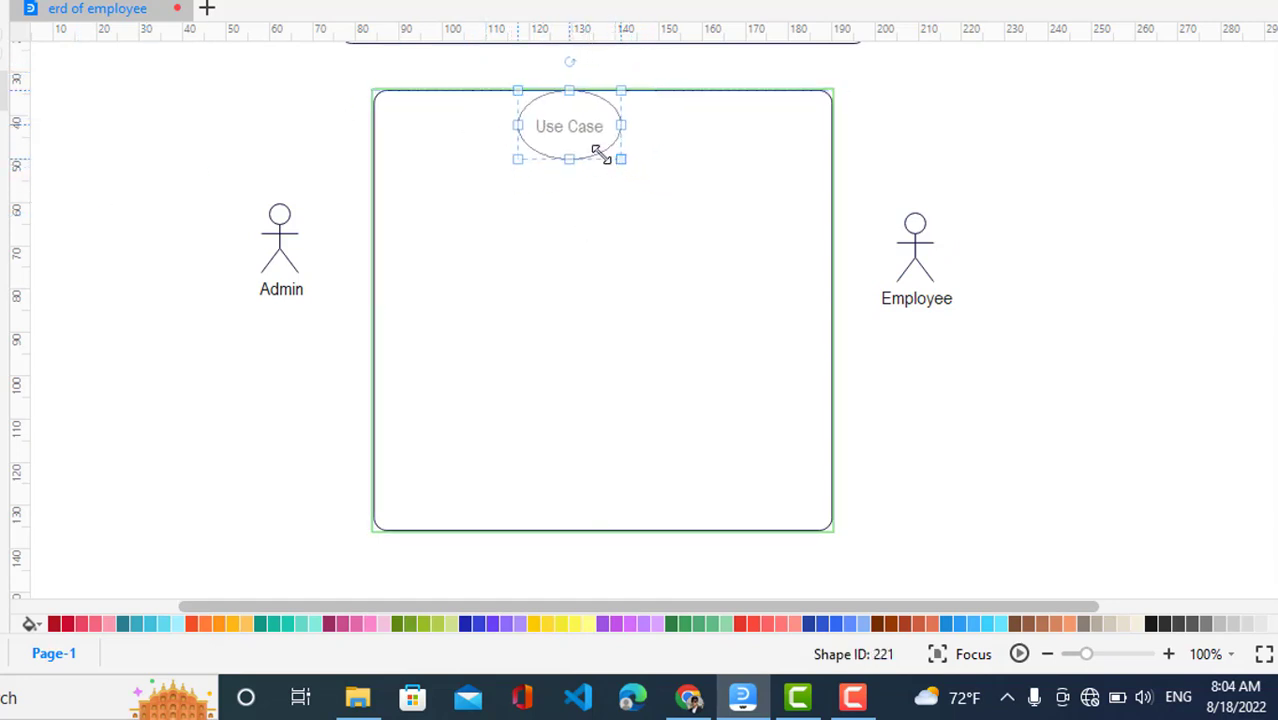
double_click(569, 126)
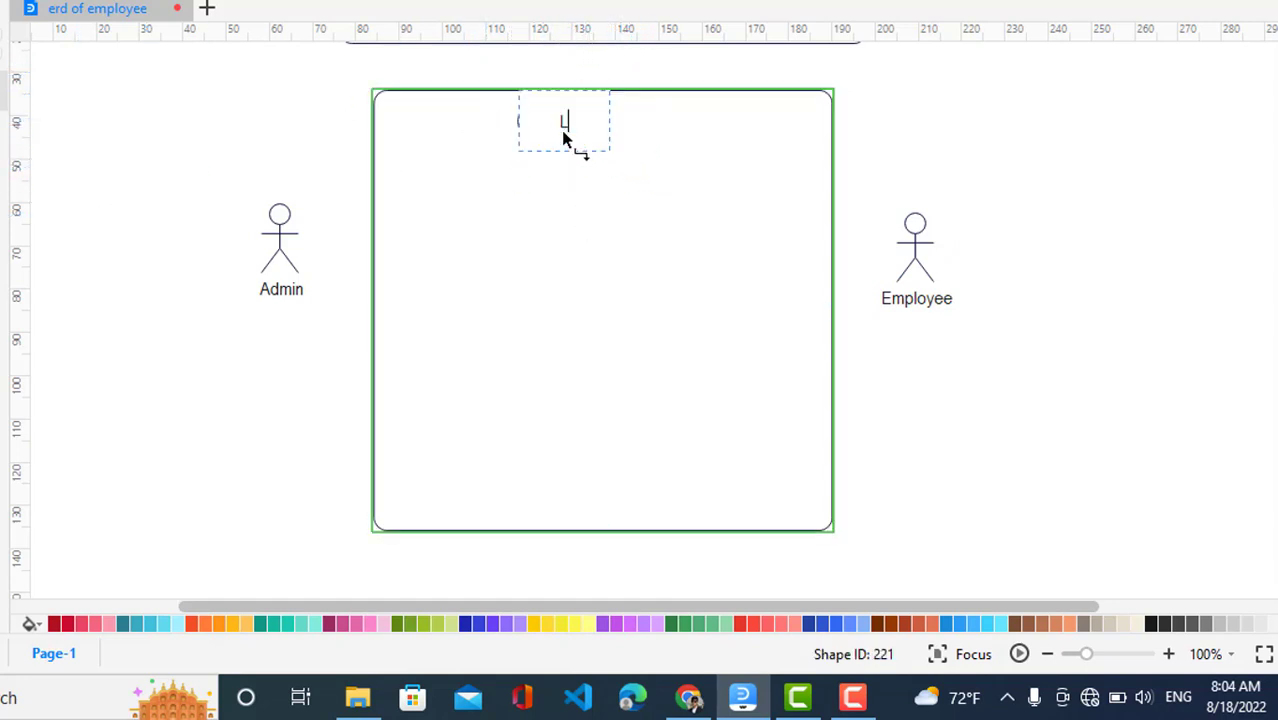
type("Log in")
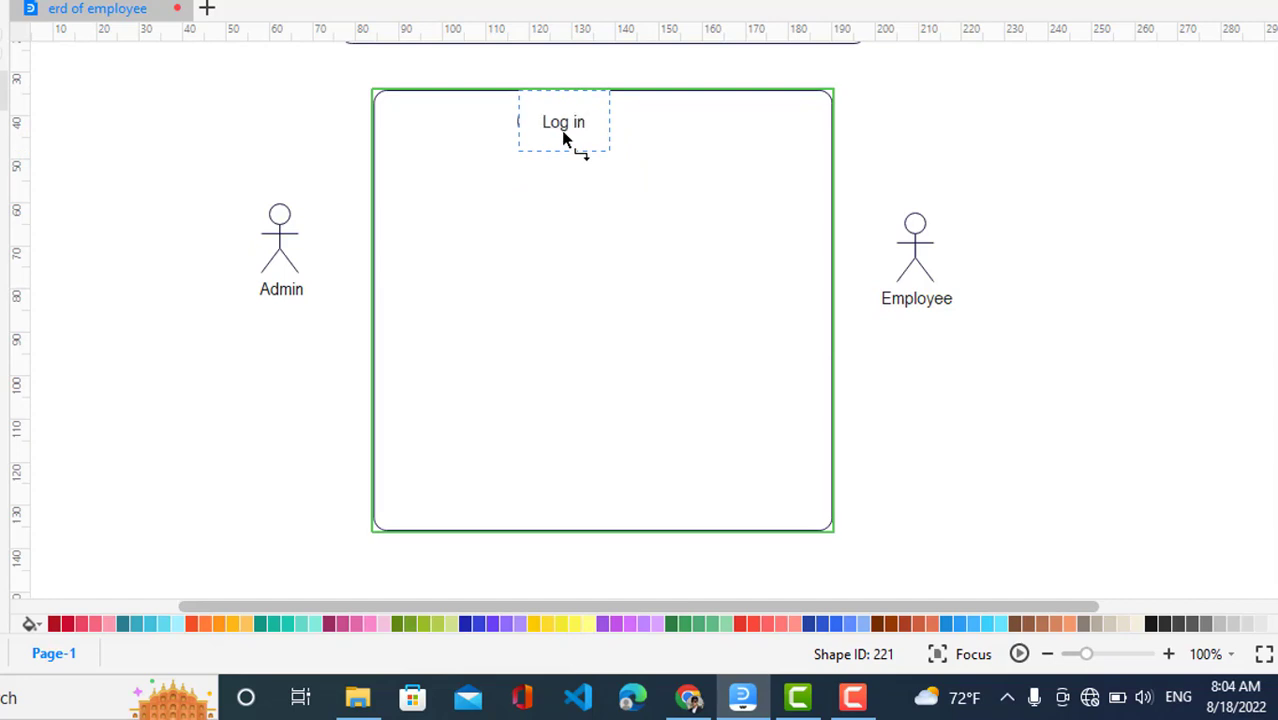
type("/out")
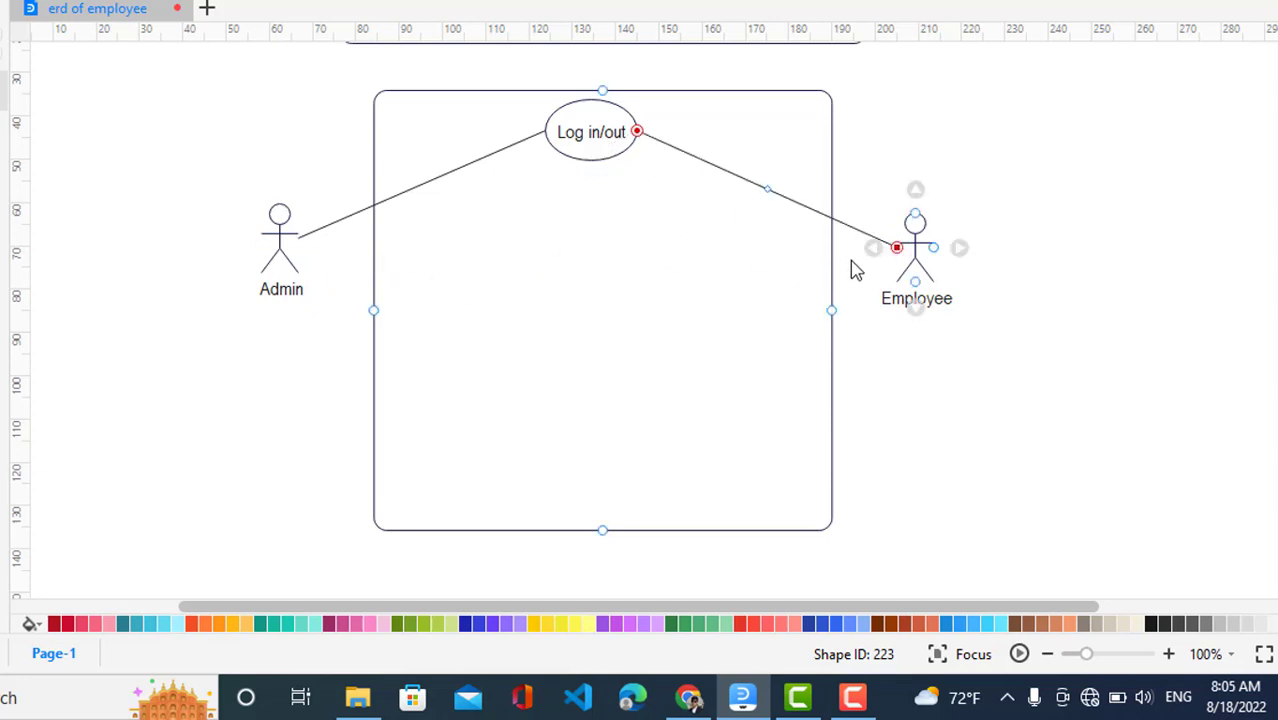
left_click(914, 404)
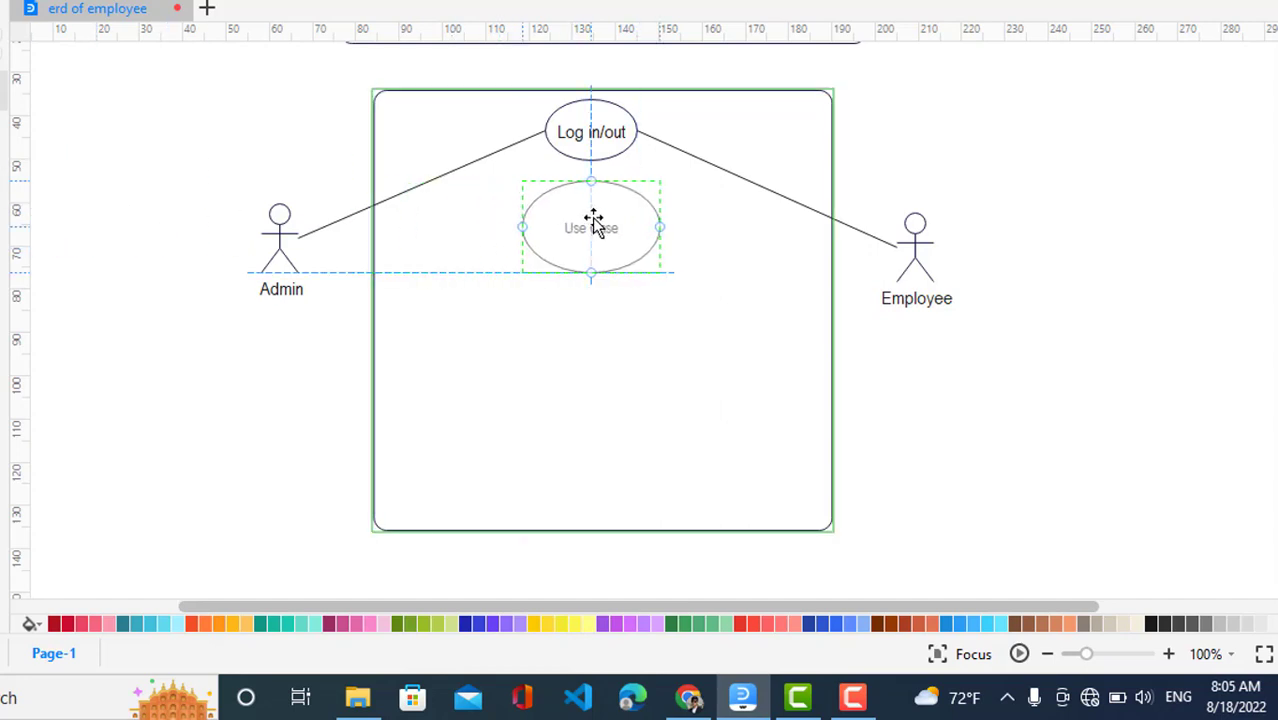
- Resize the second use case and label it 'Manage Employee info and status'
left_click_drag(591, 227, 568, 212)
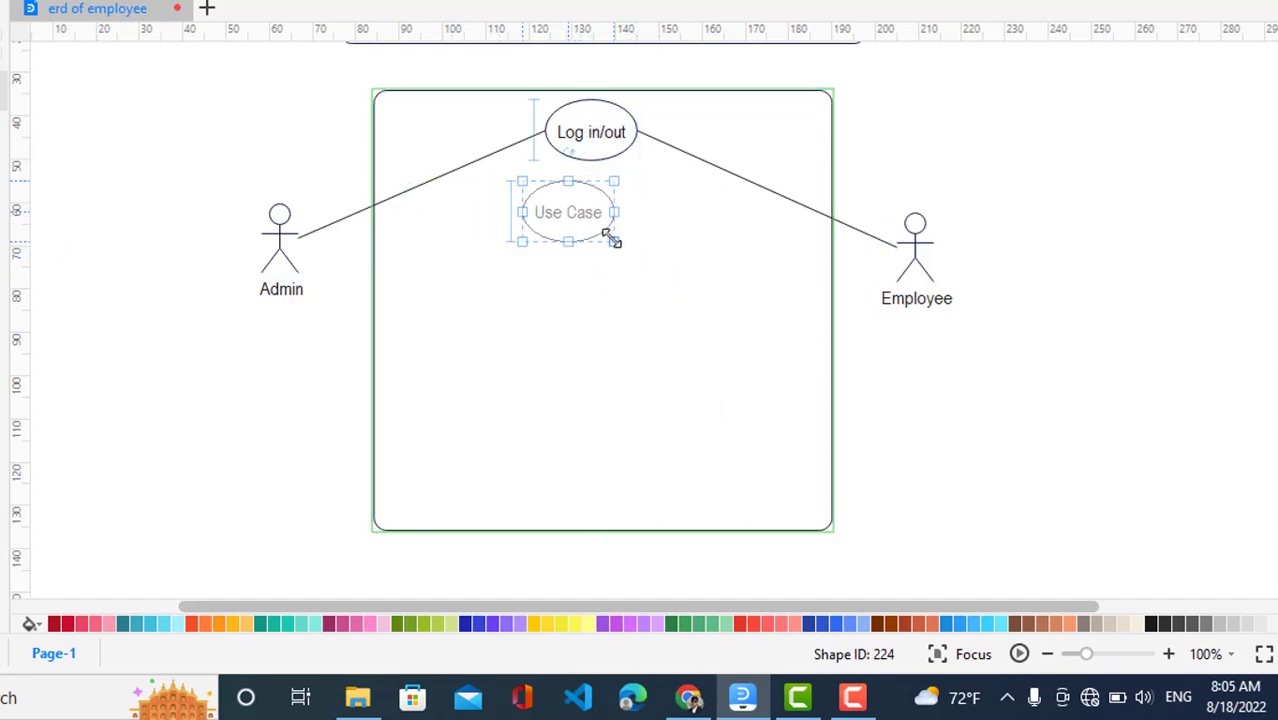
left_click_drag(568, 212, 590, 212)
type("Manage E")
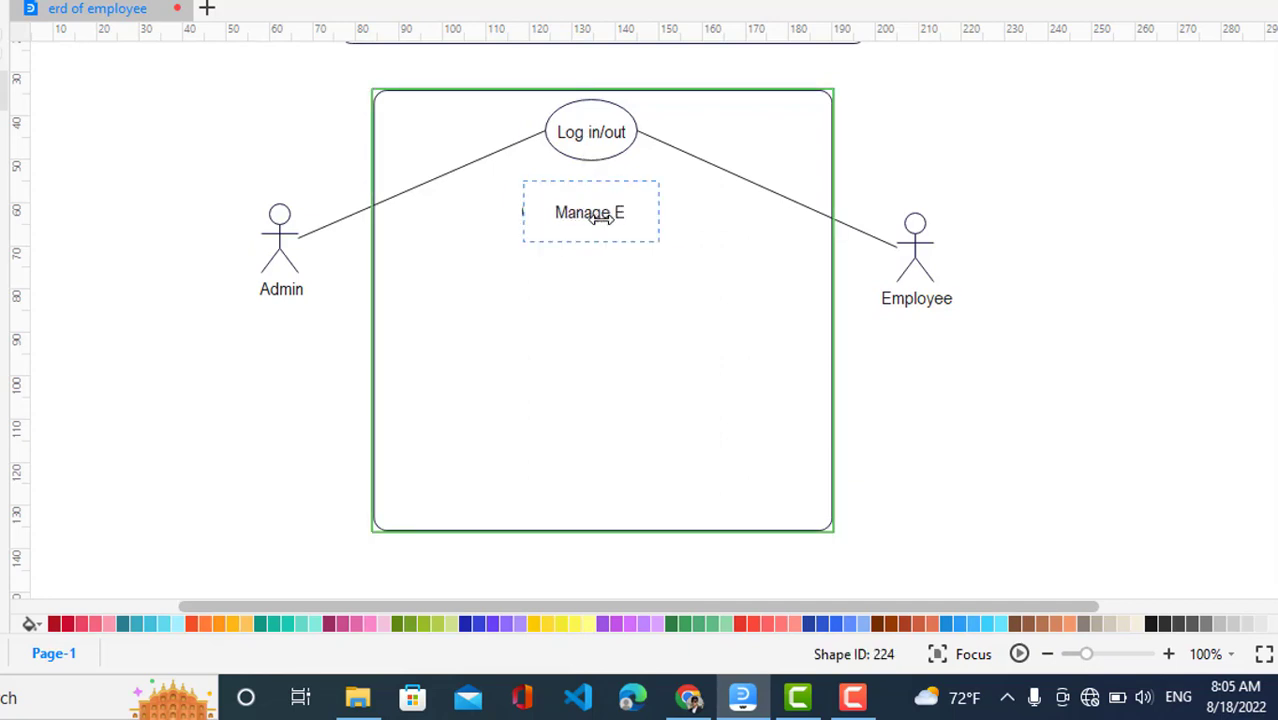
type("mployee i")
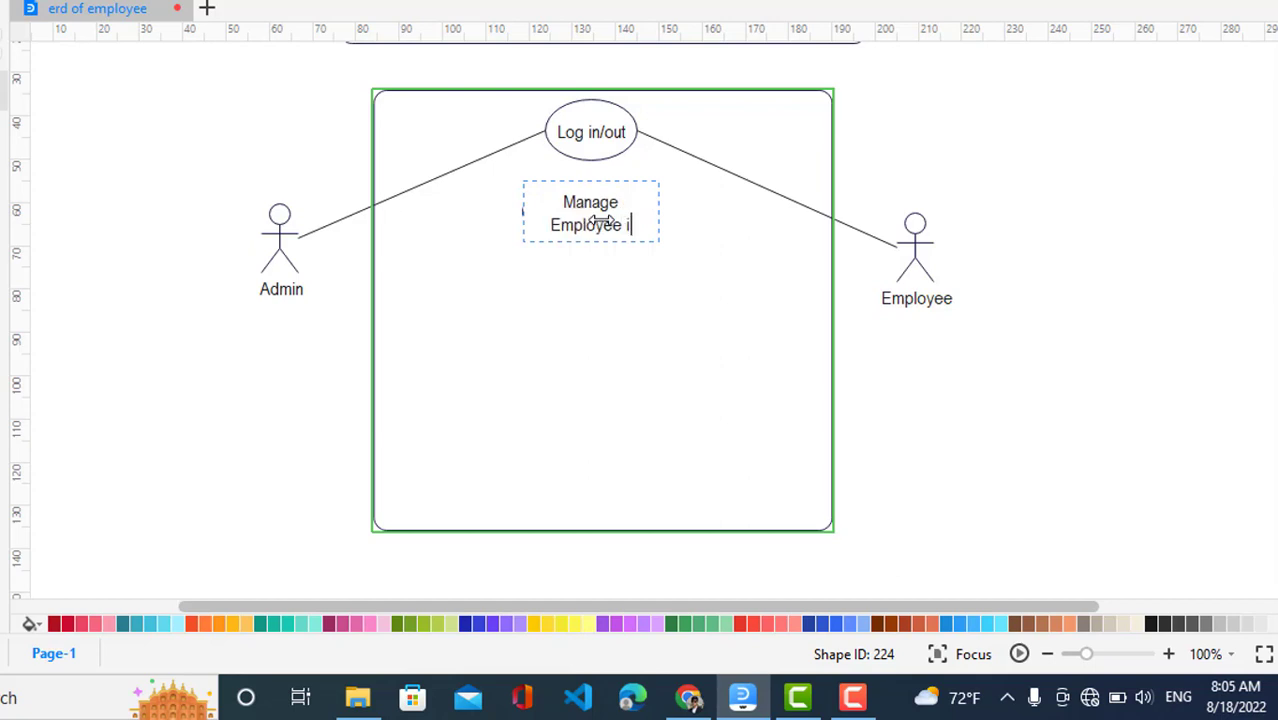
type("nfo and sa")
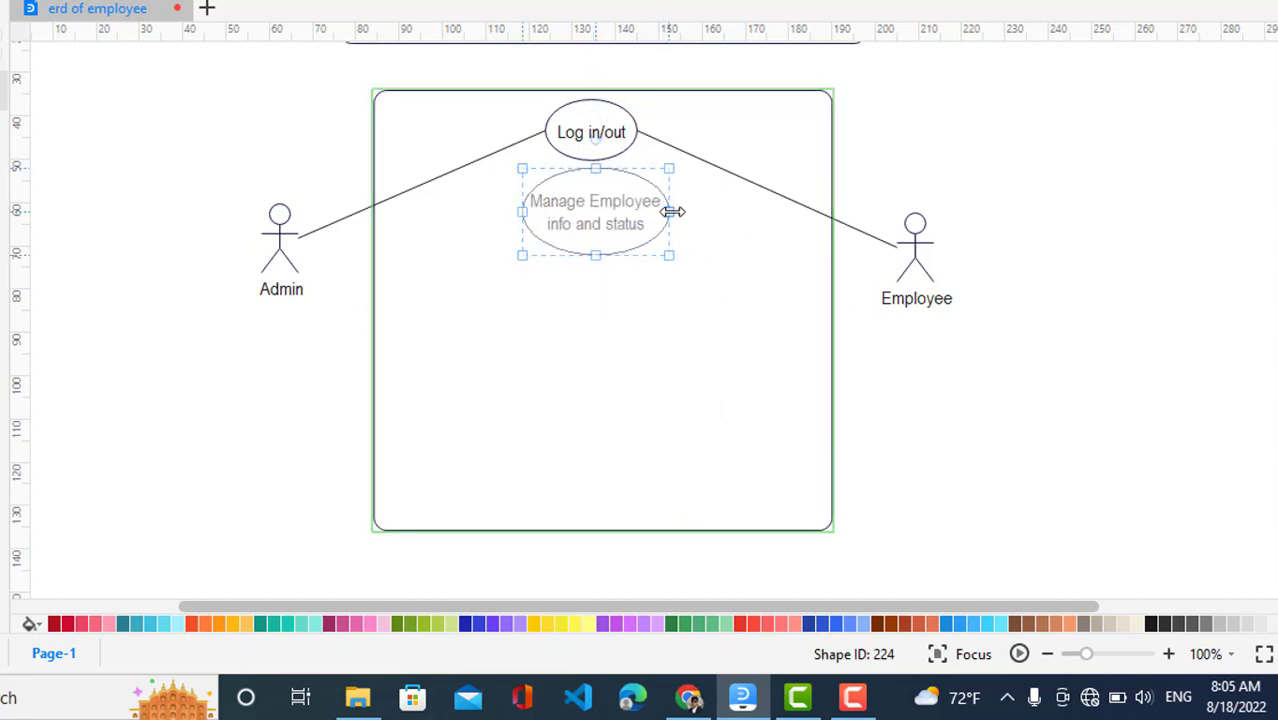
left_click(598, 212)
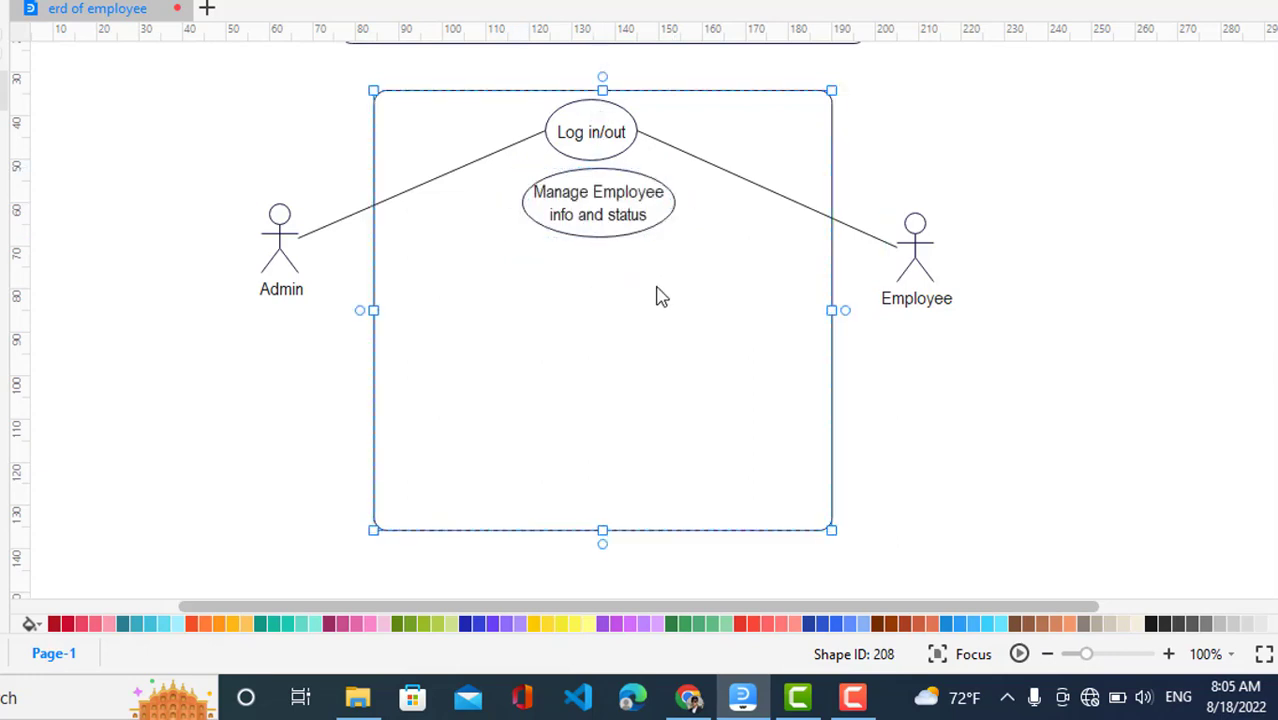
mouse_move(75, 245)
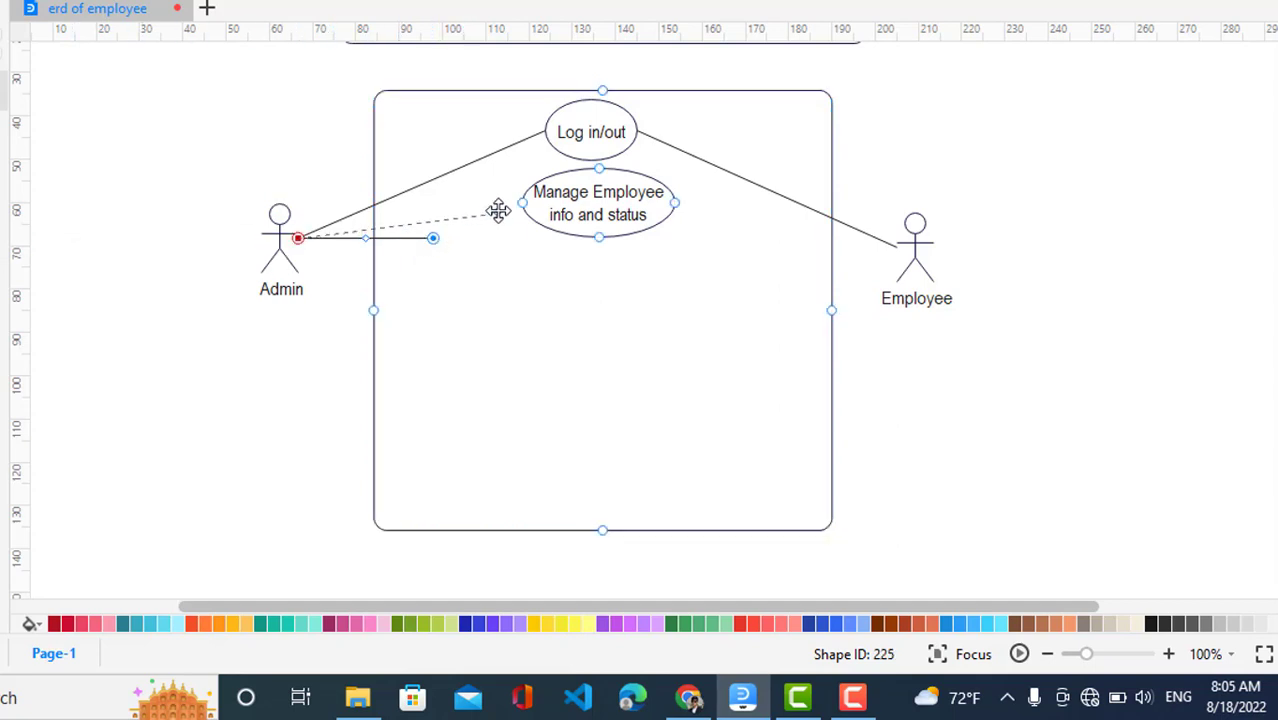
- Connect the Manage Employee use case to both Admin and Employee
left_click_drag(433, 238, 521, 202)
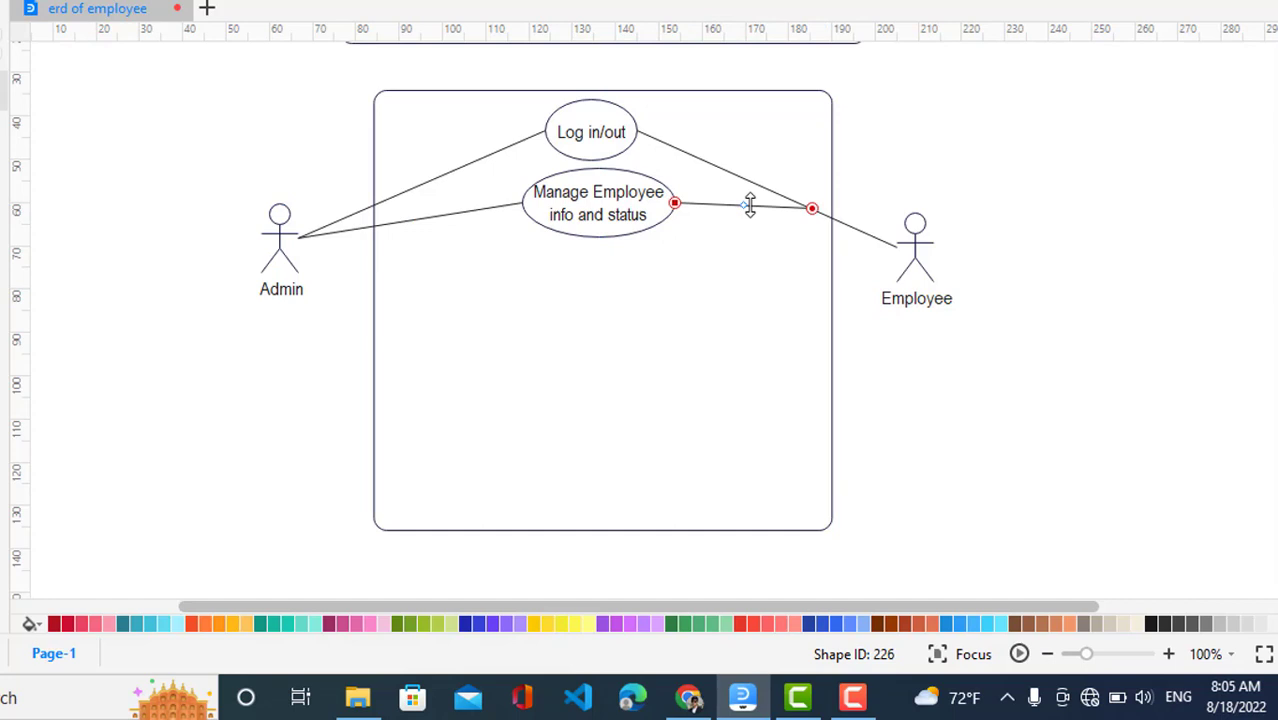
left_click_drag(750, 205, 890, 250)
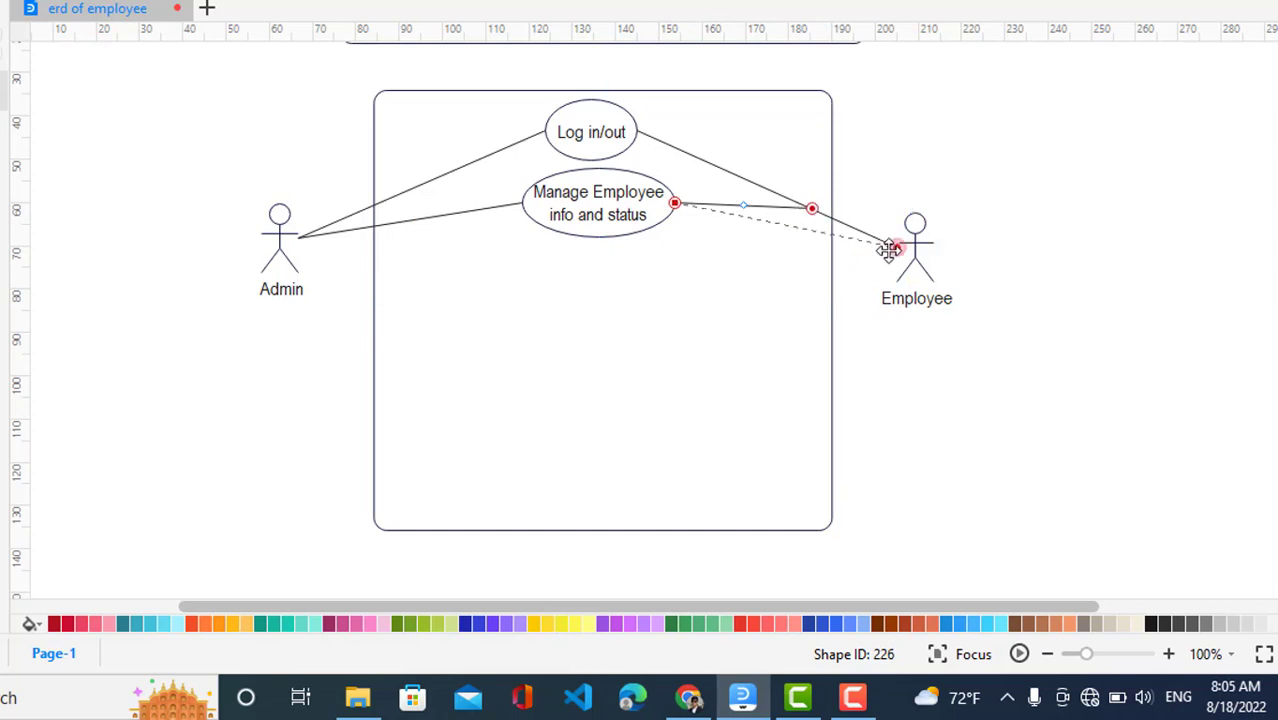
left_click(885, 377)
type("Salary Record")
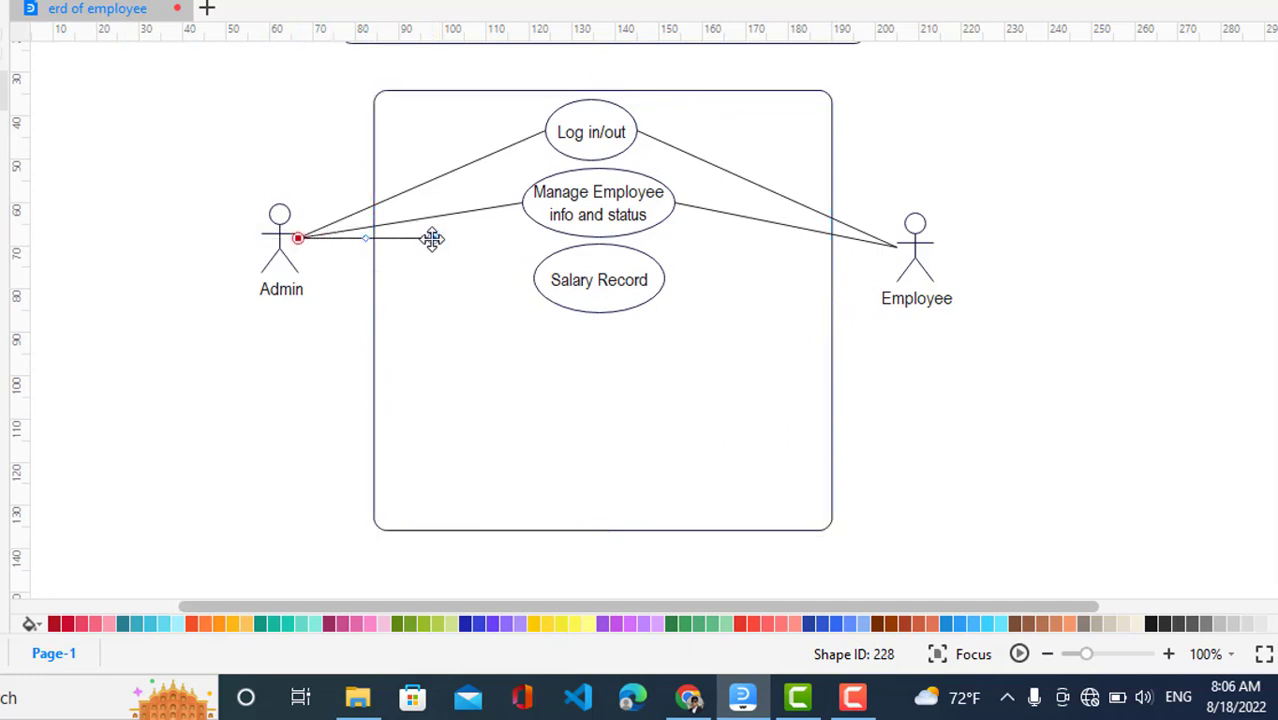
- Draw a connector from Admin to the Salary Record use case
left_click_drag(432, 238, 533, 279)
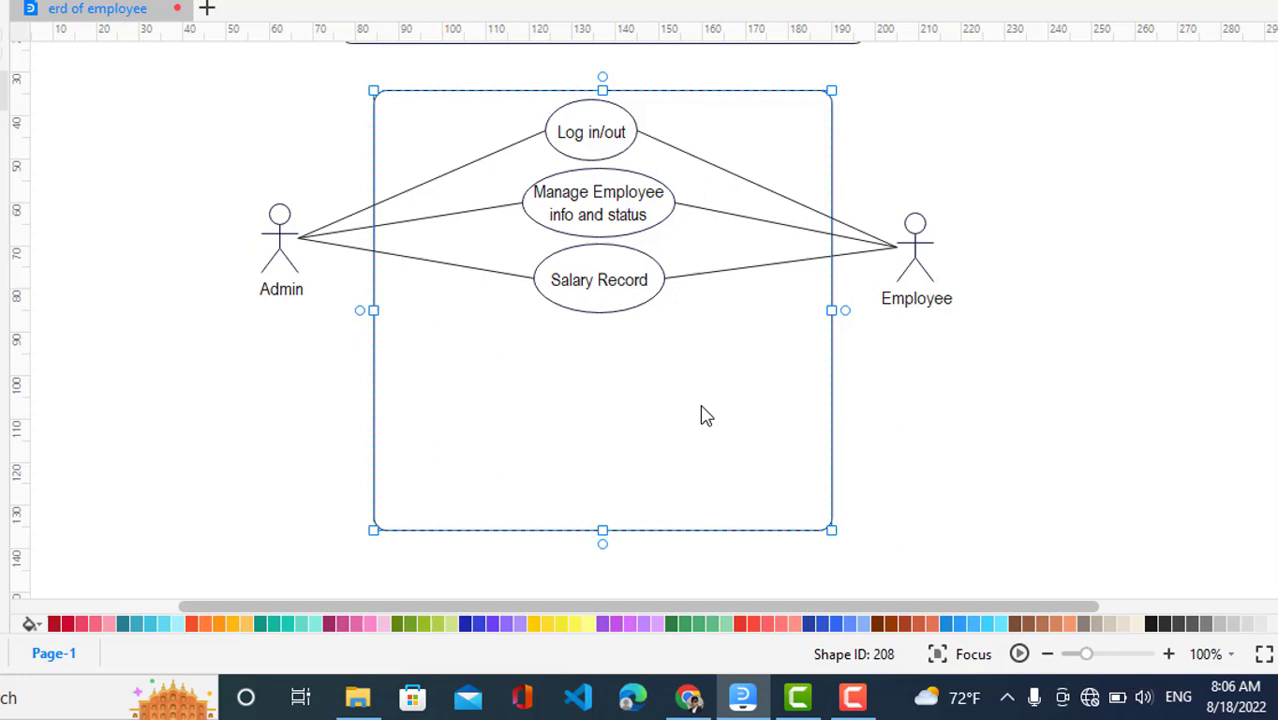
mouse_move(547, 430)
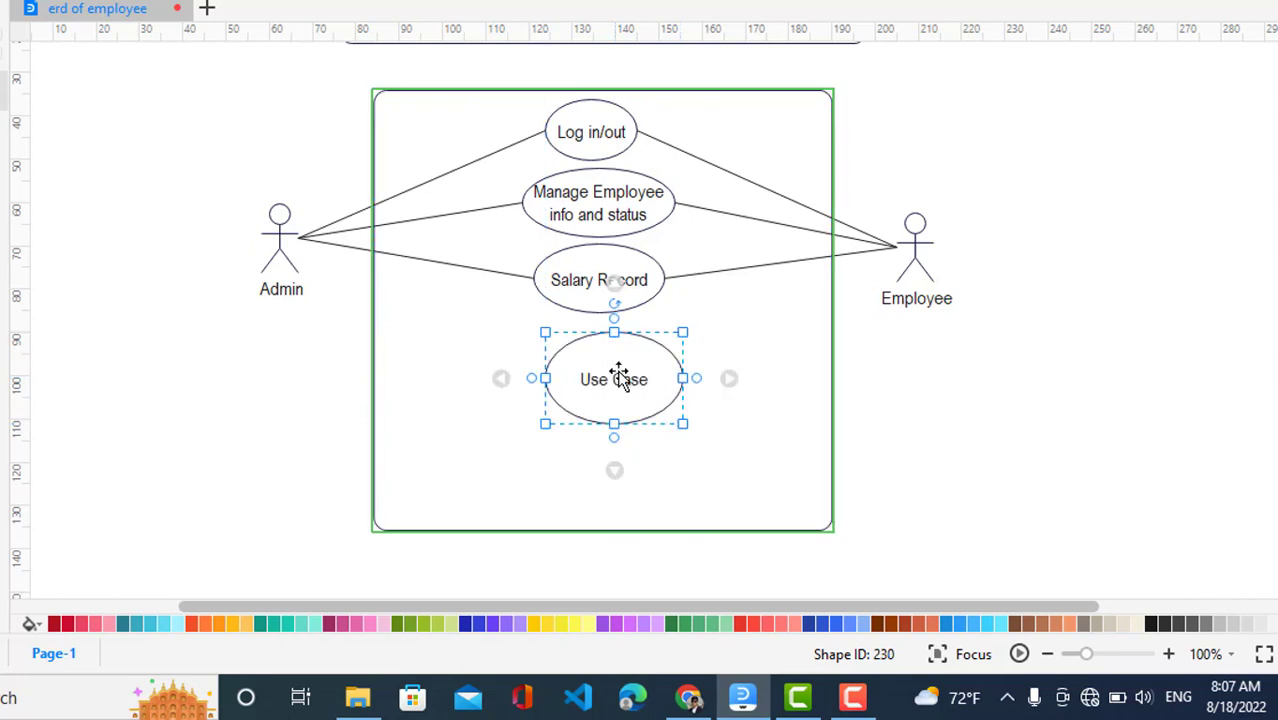
- Place a use case below Salary Record and label it 'Manage Emp job and Dep'
left_click_drag(614, 378, 606, 365)
type("Manage")
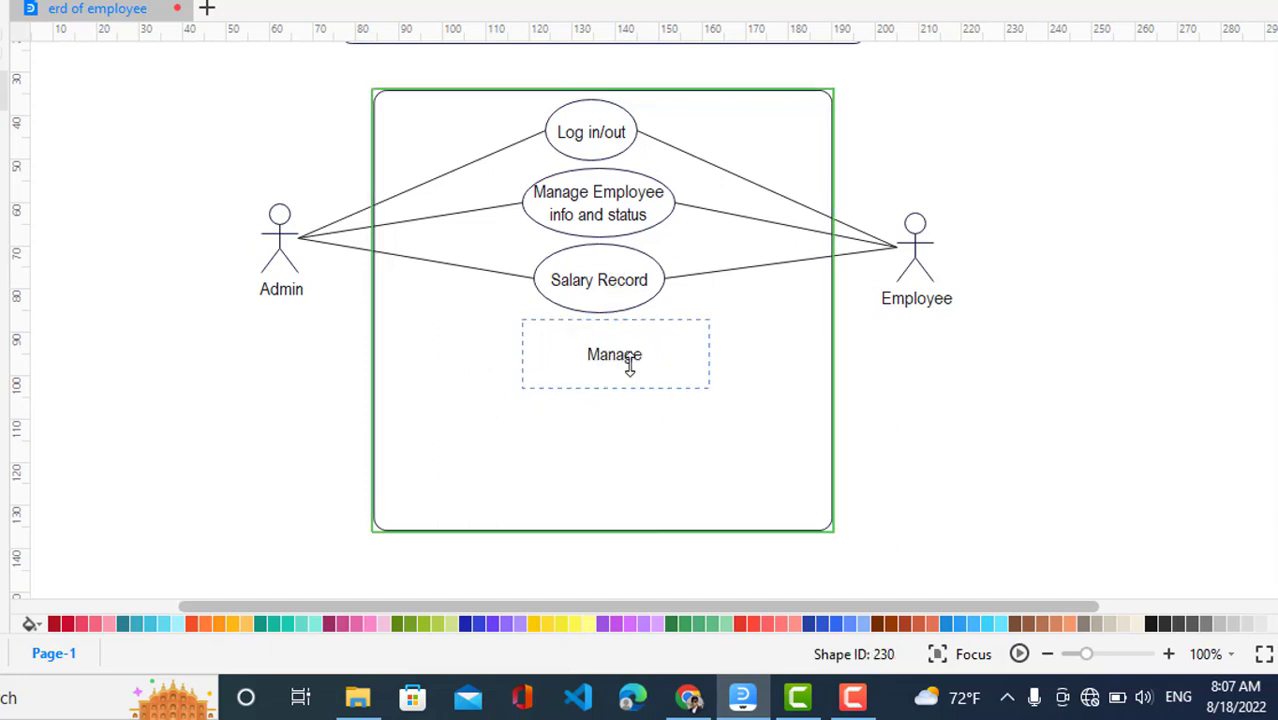
type("Emp")
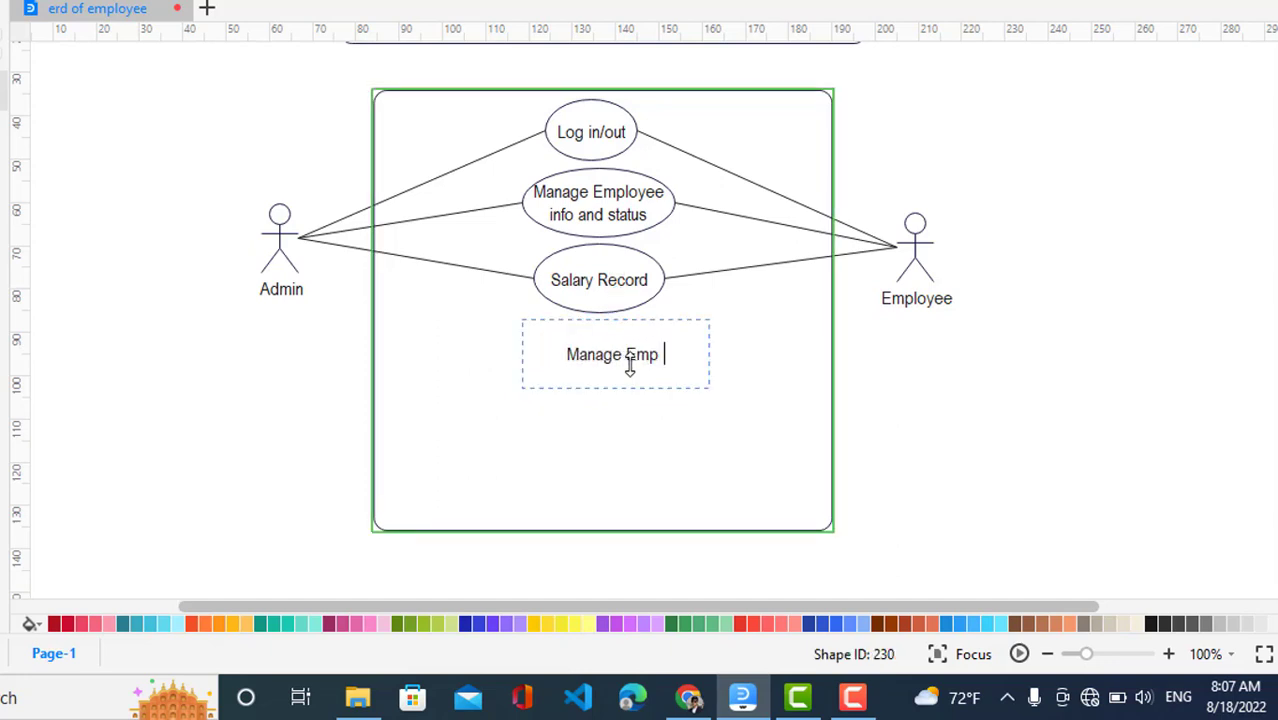
type("job and Dep")
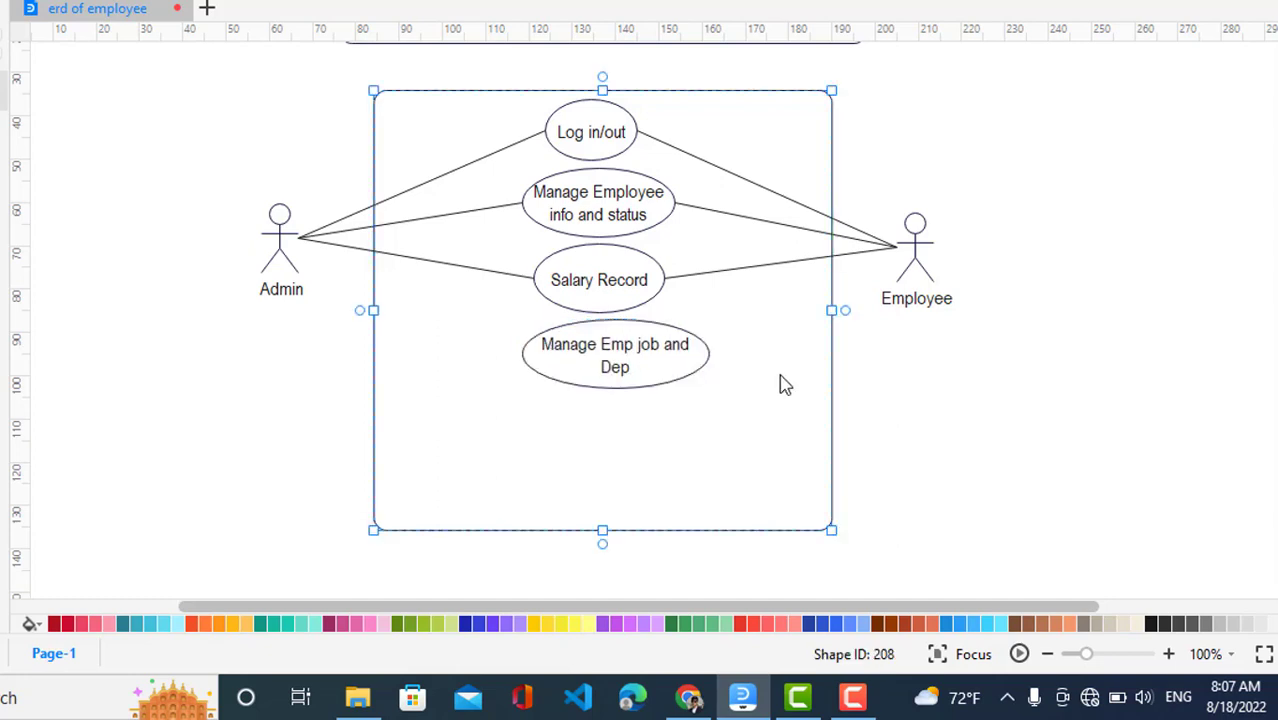
left_click(615, 353)
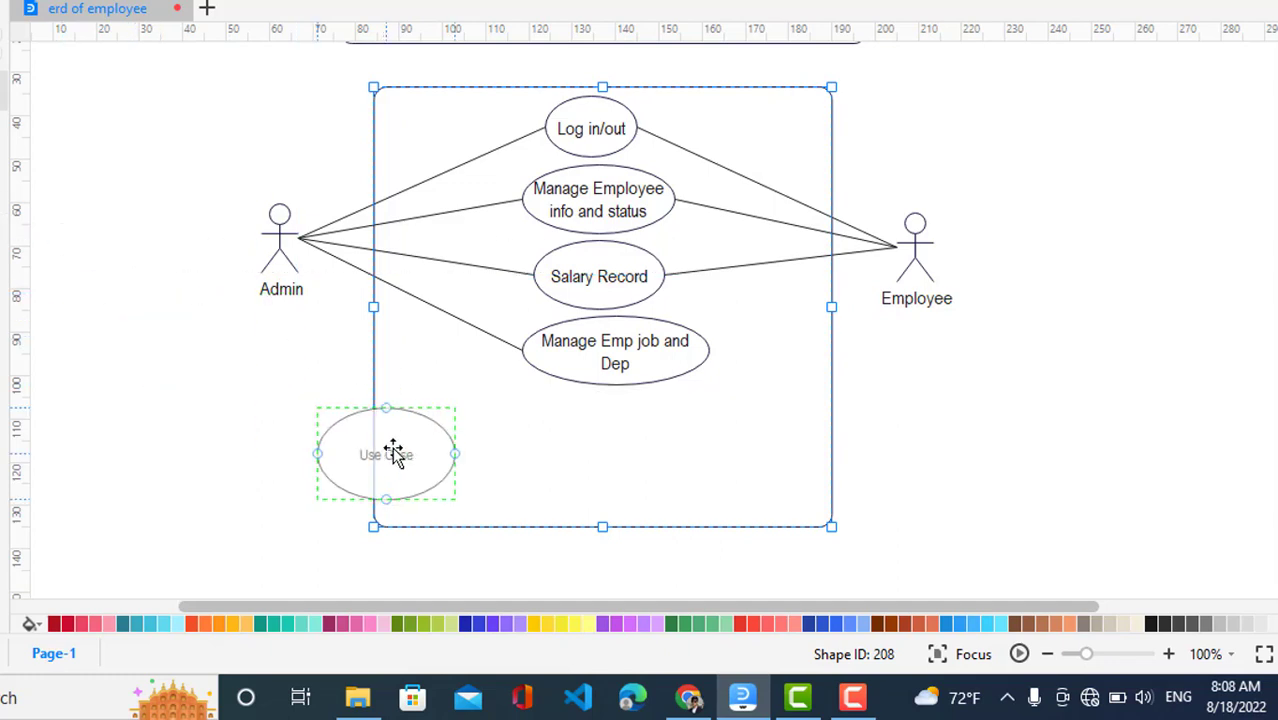
- Place and shrink a bottom use case labelled 'manage range of service and Bonus'
left_click_drag(385, 455, 640, 438)
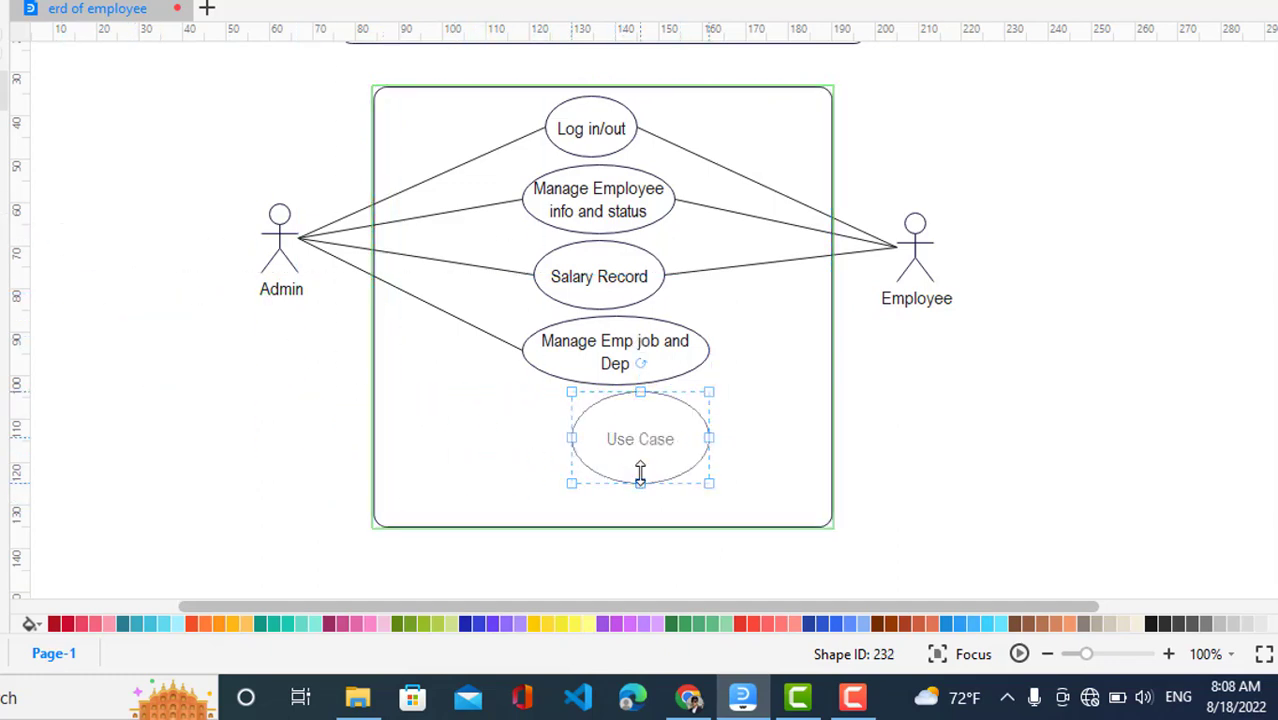
left_click_drag(640, 439, 630, 415)
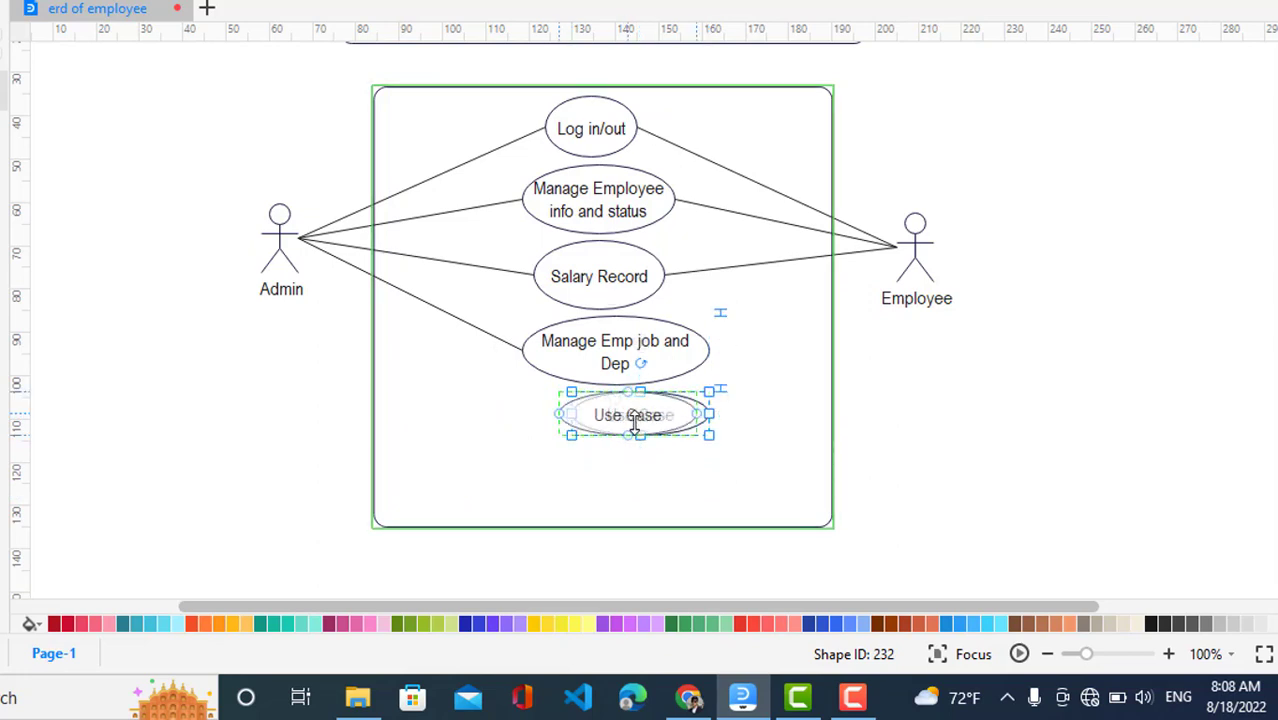
double_click(615, 414)
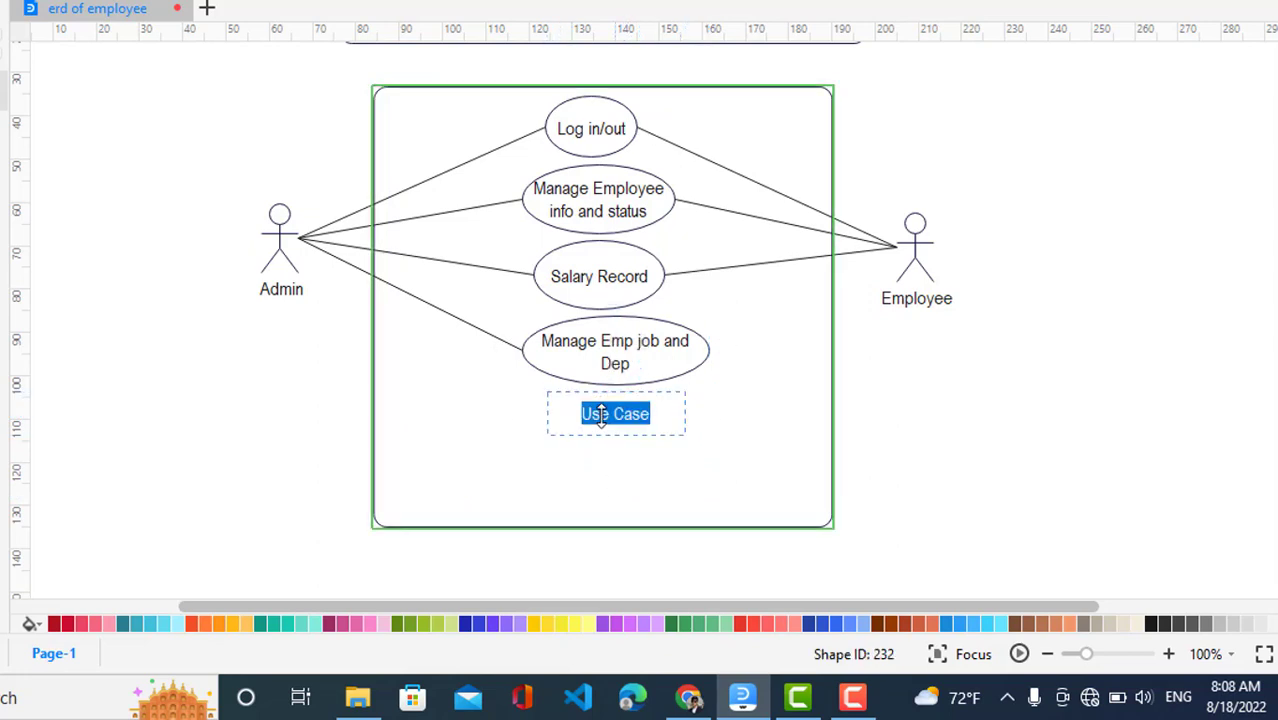
type("manage")
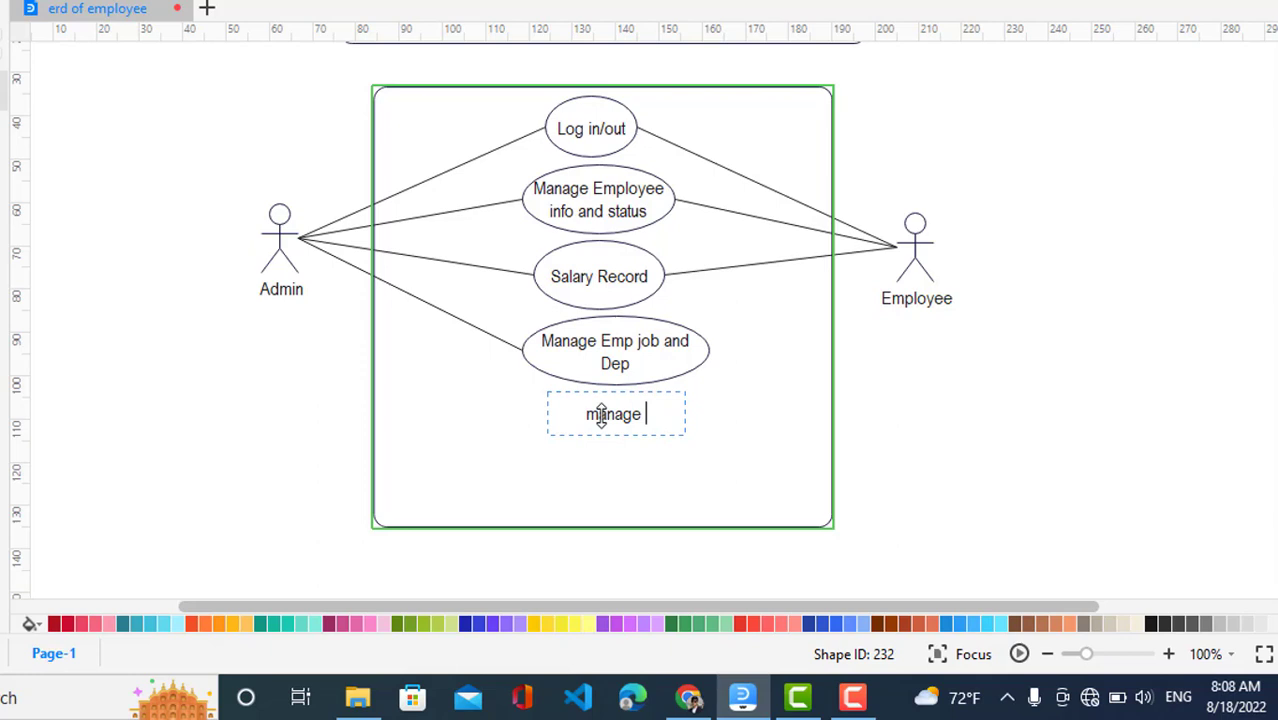
type("range of s")
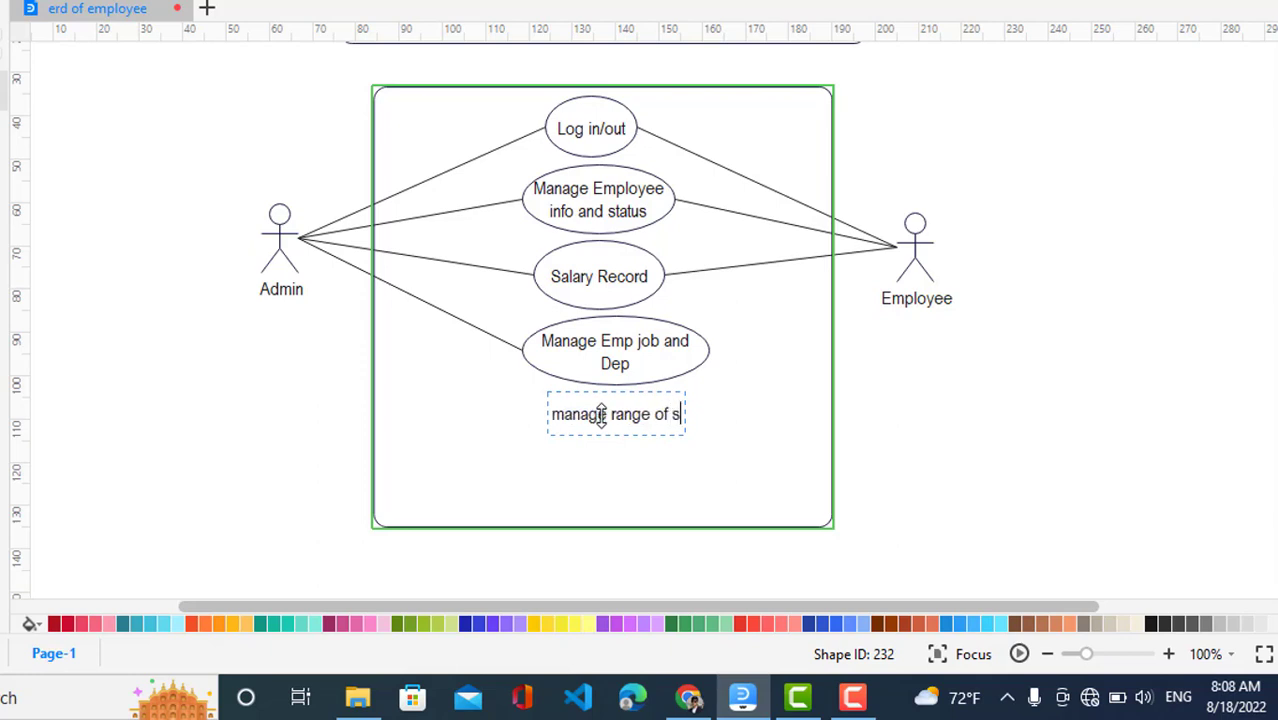
type("ervice and")
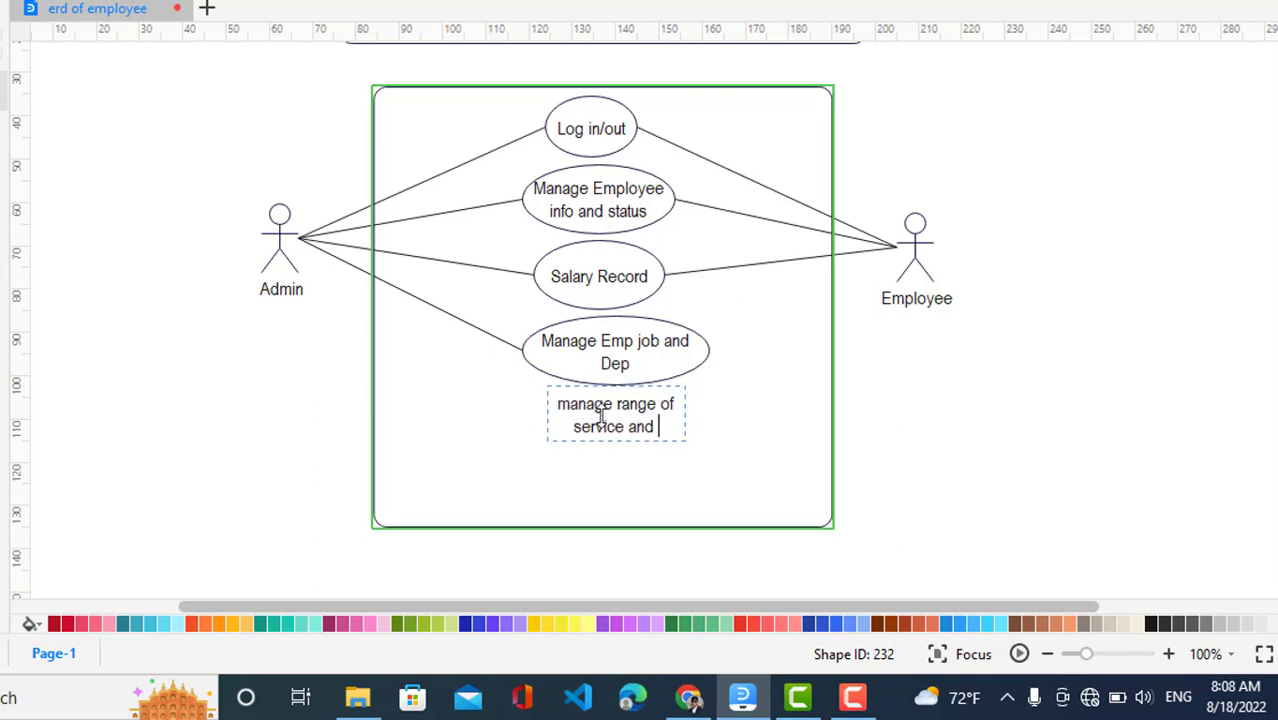
type("Bonus")
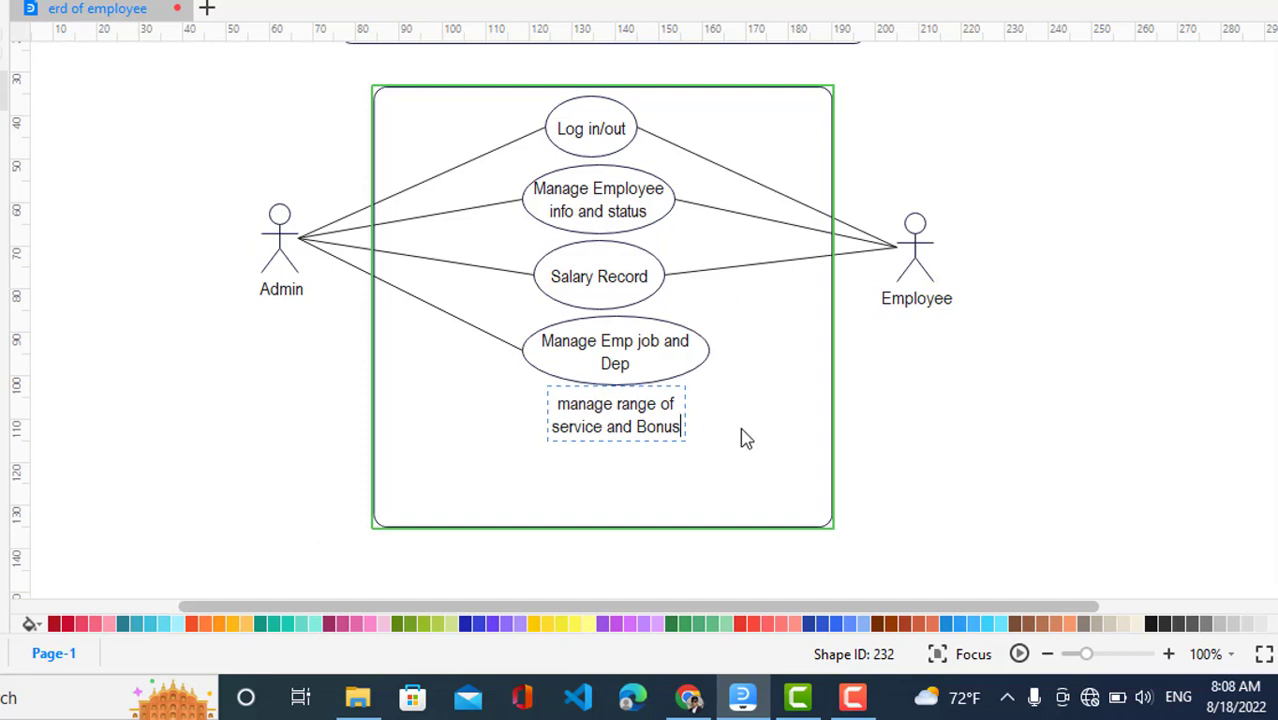
left_click(615, 414)
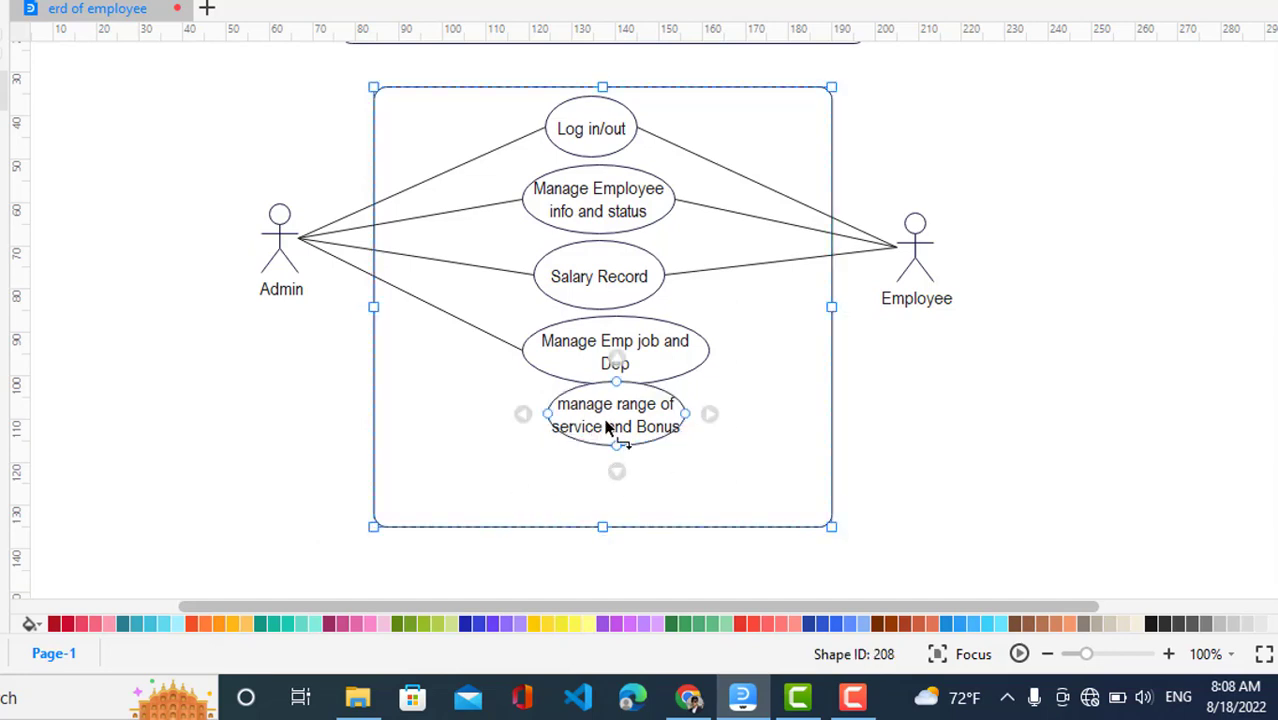
- Widen the Bonus use case so its label fits and link it to Admin
left_click(615, 414)
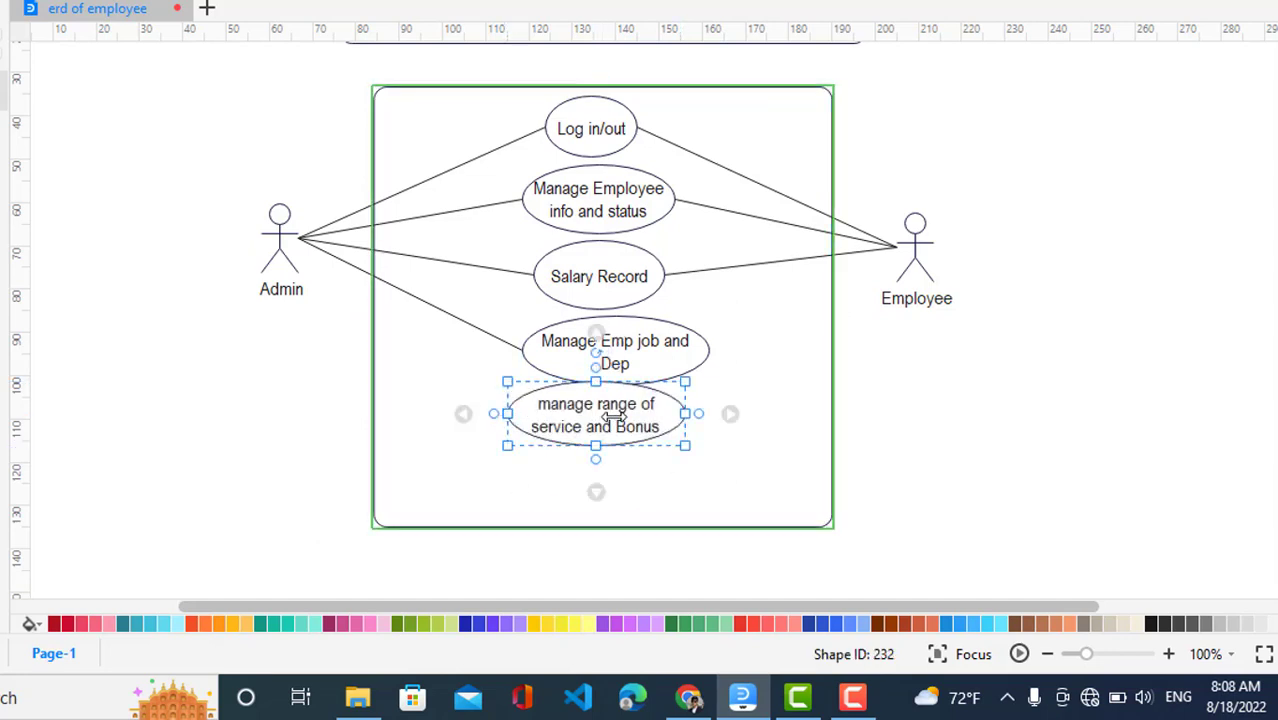
left_click_drag(595, 415, 600, 425)
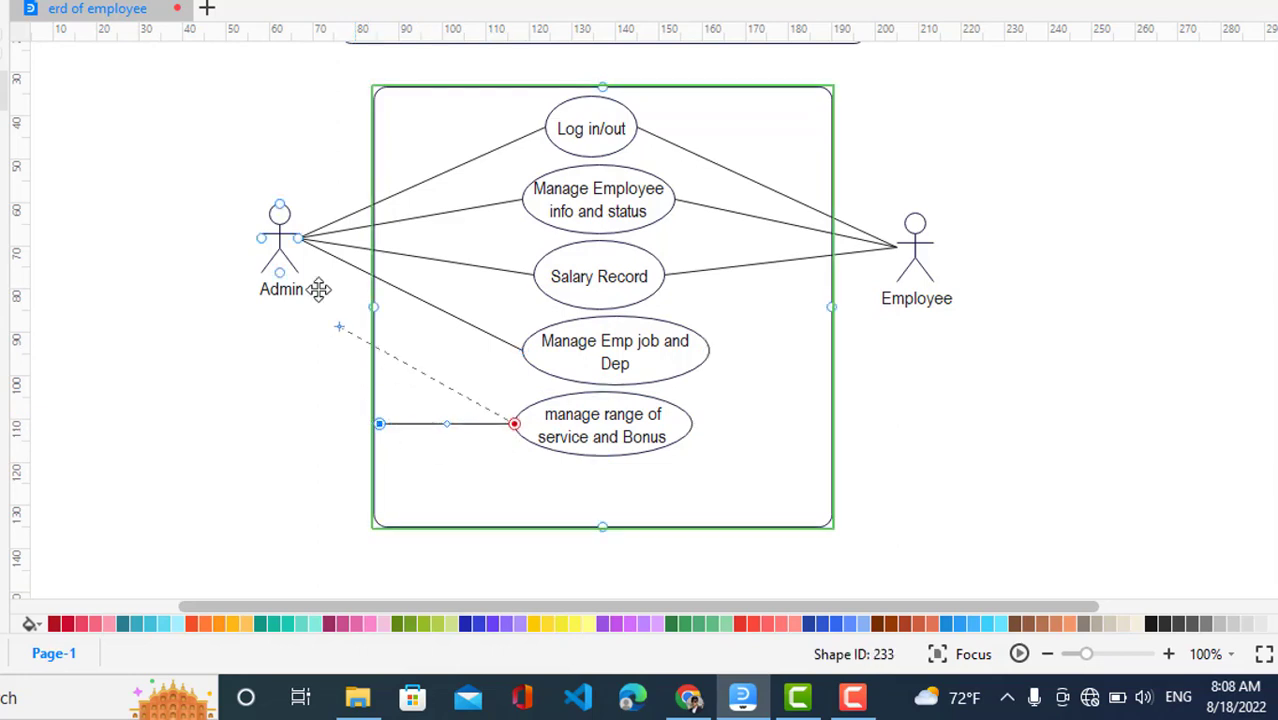
left_click(310, 390)
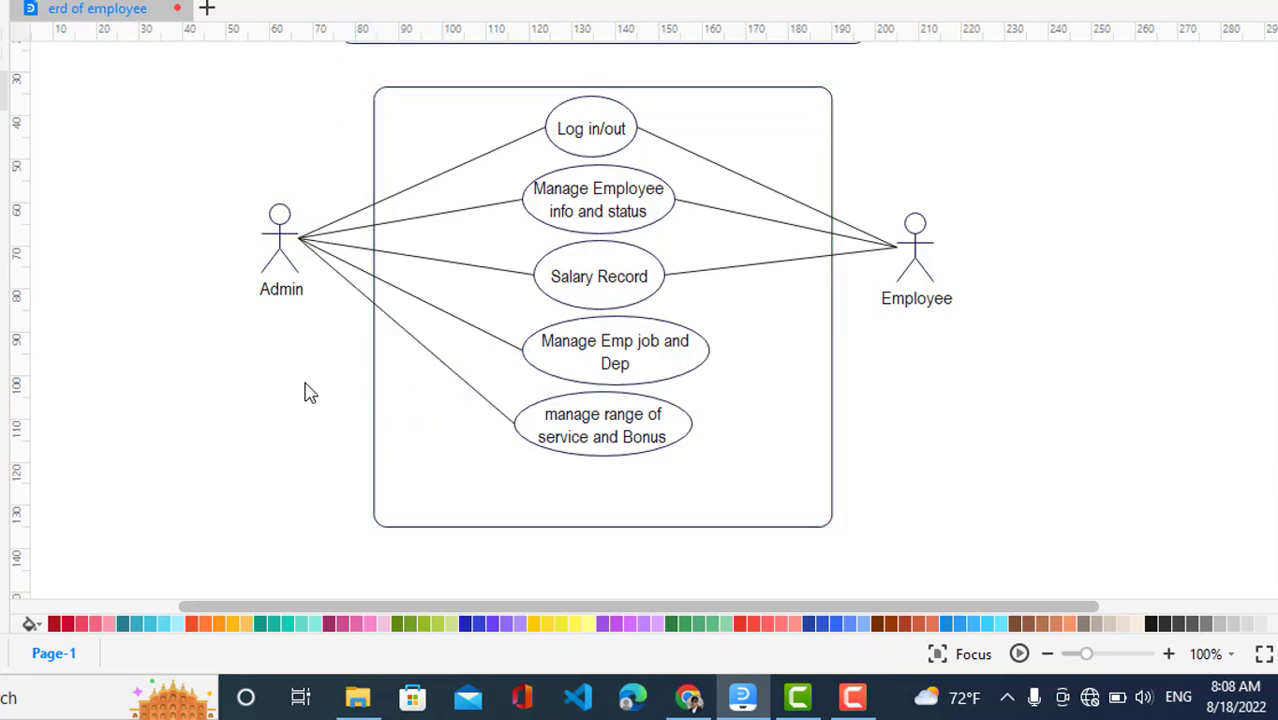
mouse_move(1243, 352)
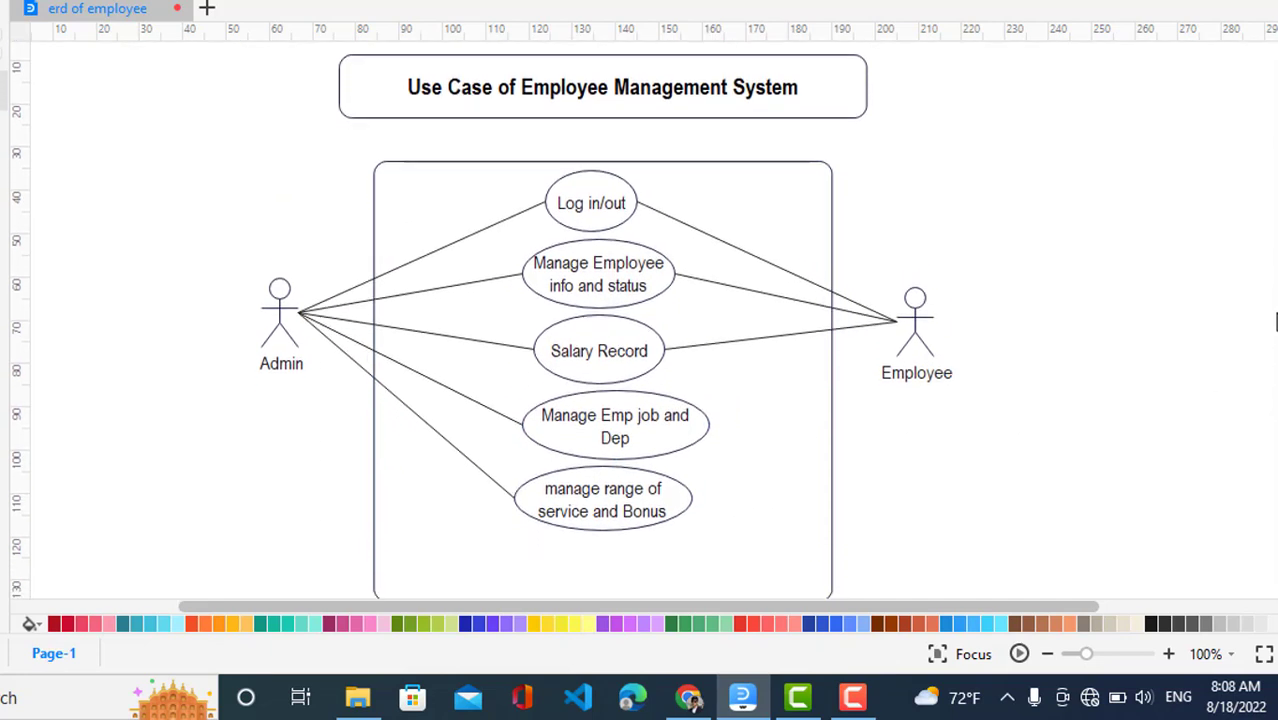
scroll("up", 3)
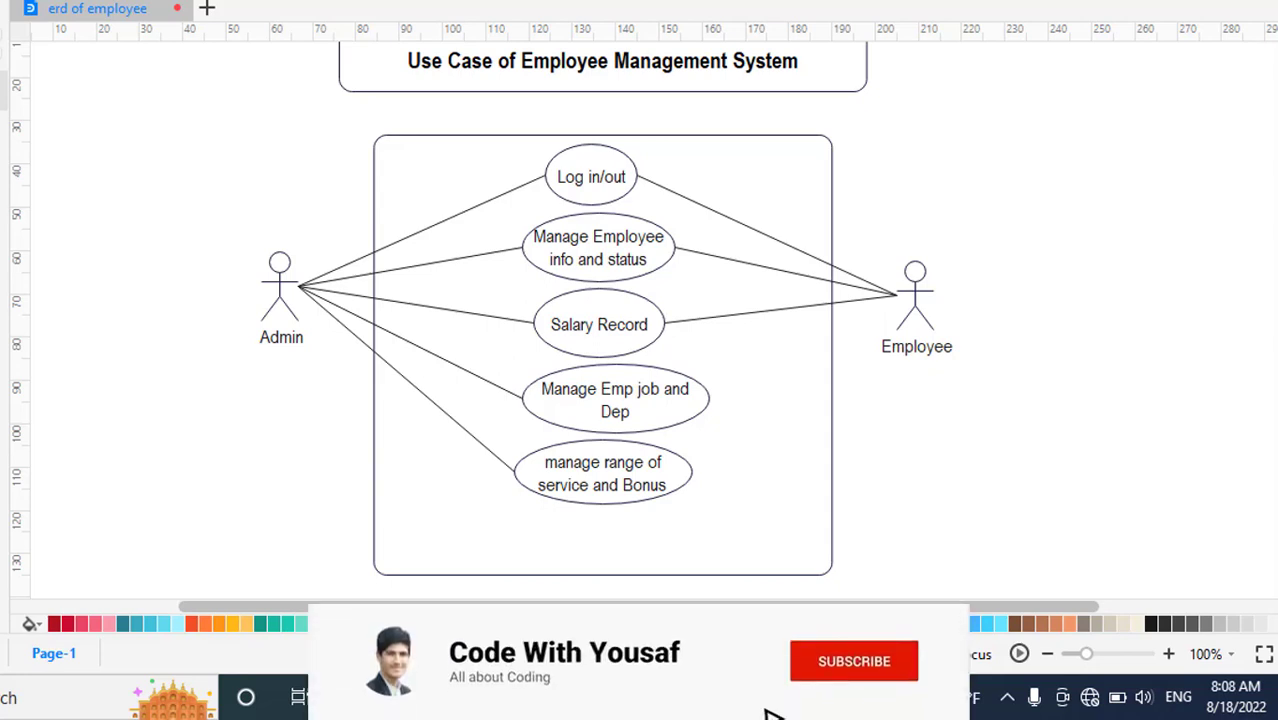
left_click(854, 661)
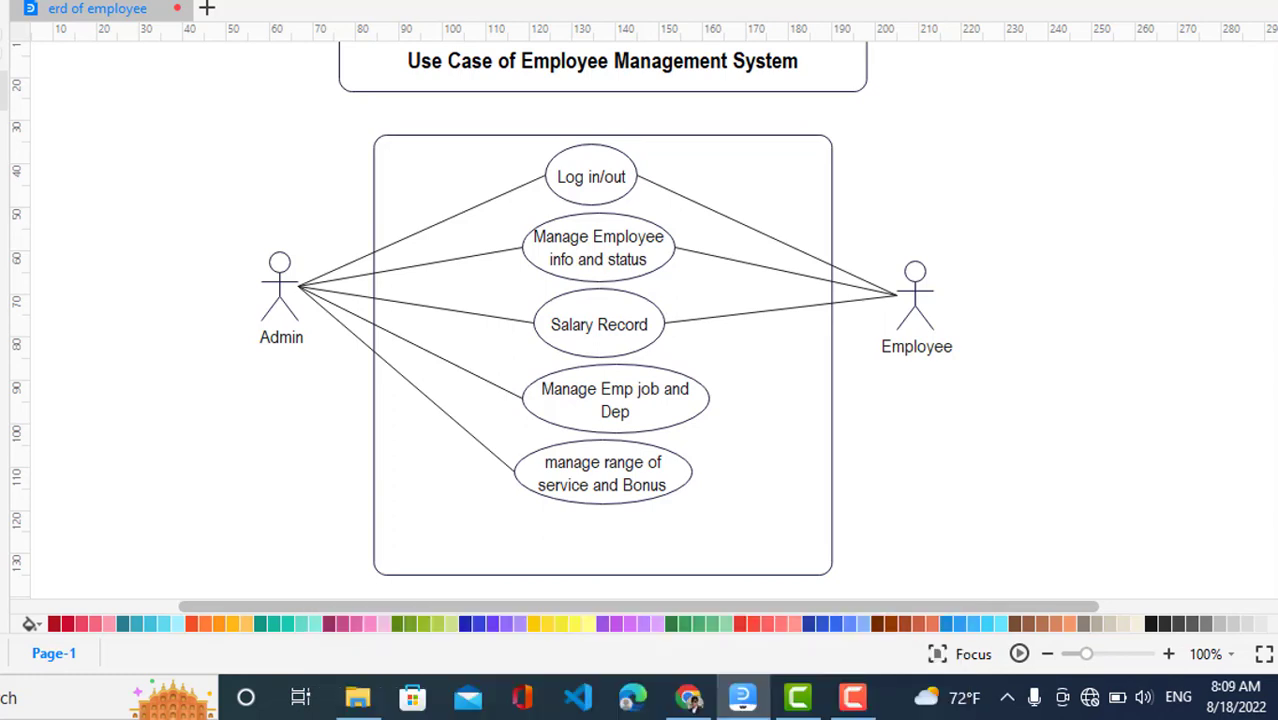
mouse_move(1180, 390)
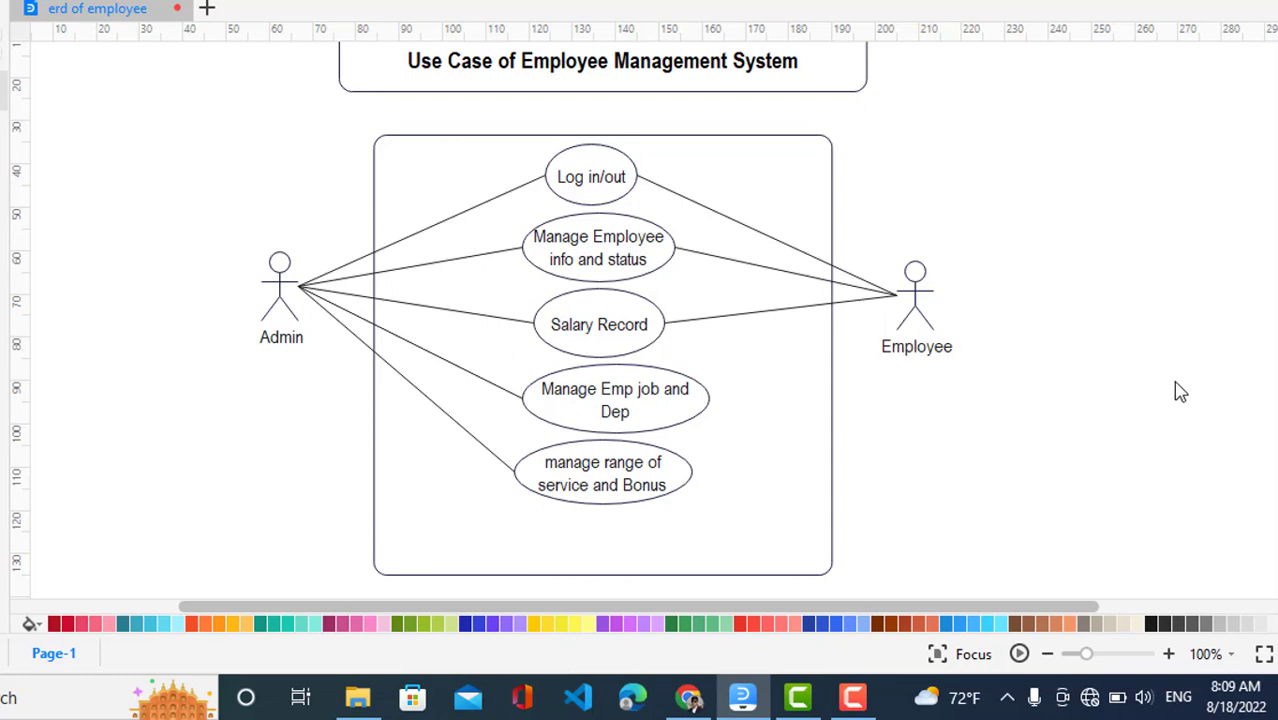